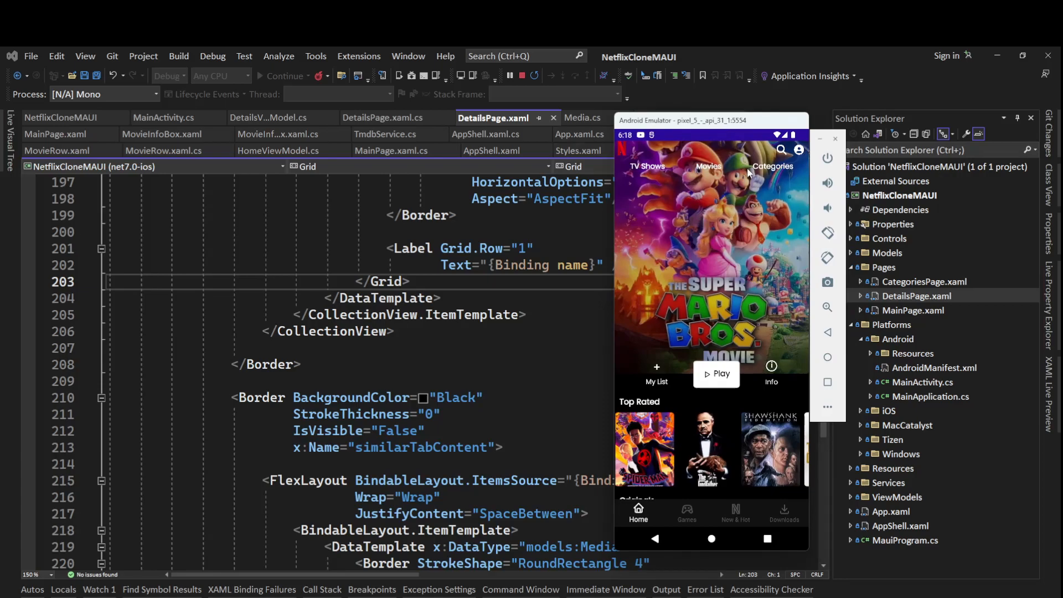
{"action": "mouse_move", "coordinate": [703, 139]}
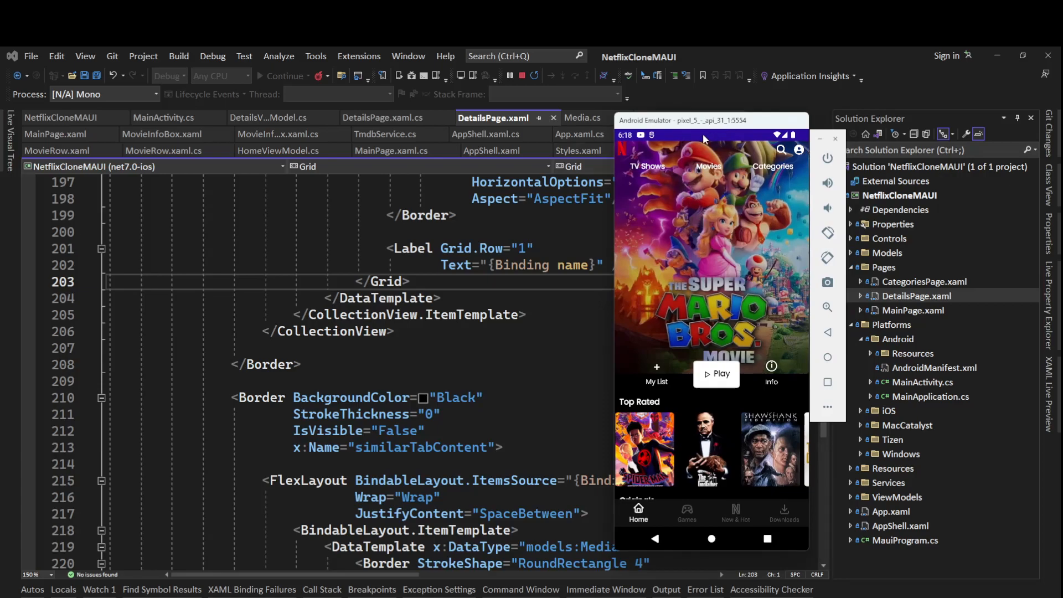
{"action": "mouse_move", "coordinate": [746, 234]}
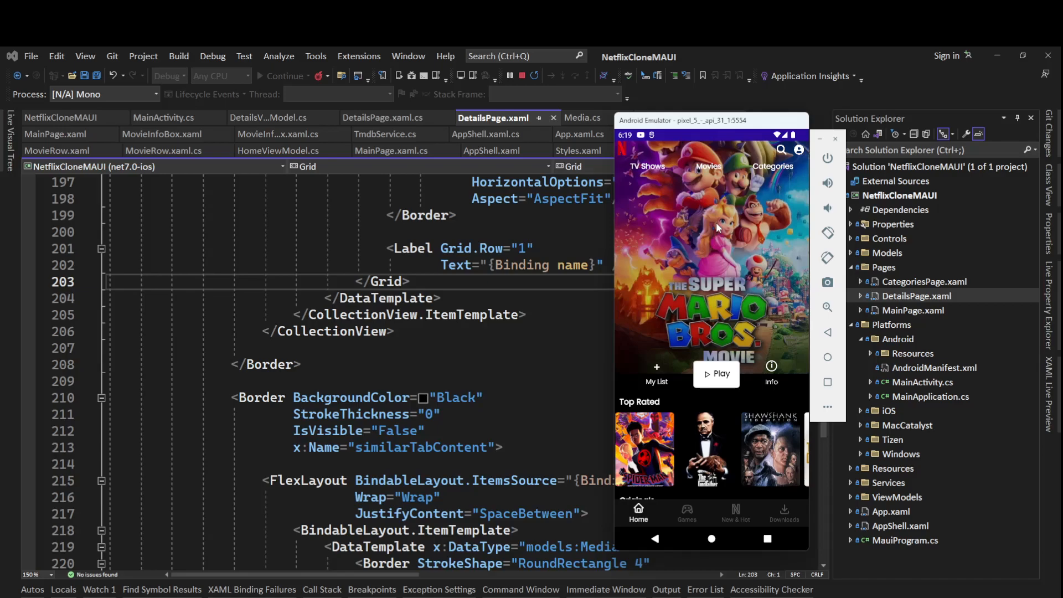
{"action": "mouse_move", "coordinate": [736, 144]}
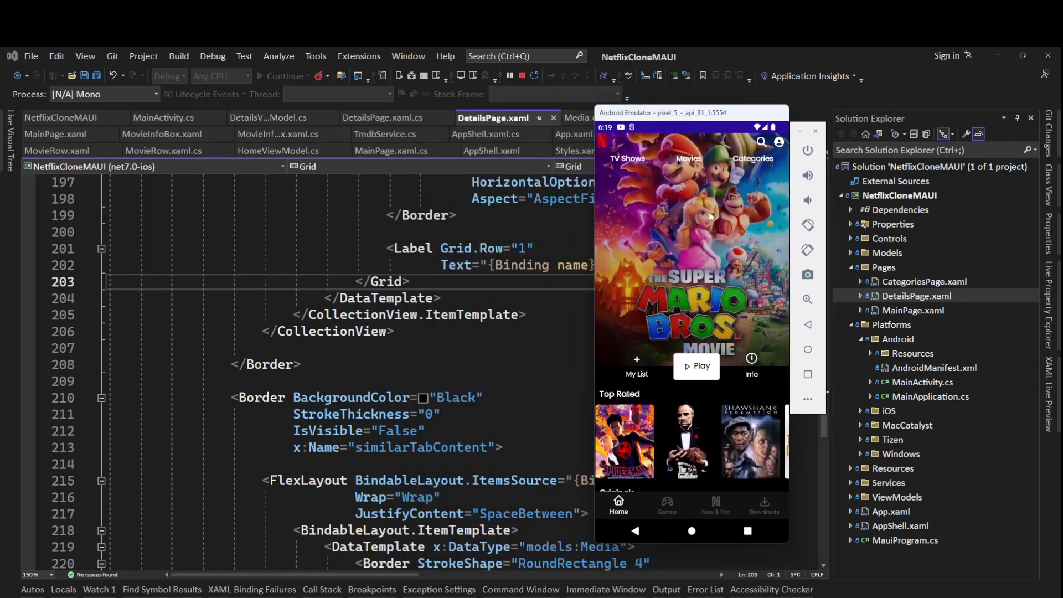
- In the emulator, open The Godfather's details and play its 50th Anniversary Trailer
{"action": "left_click", "coordinate": [686, 441]}
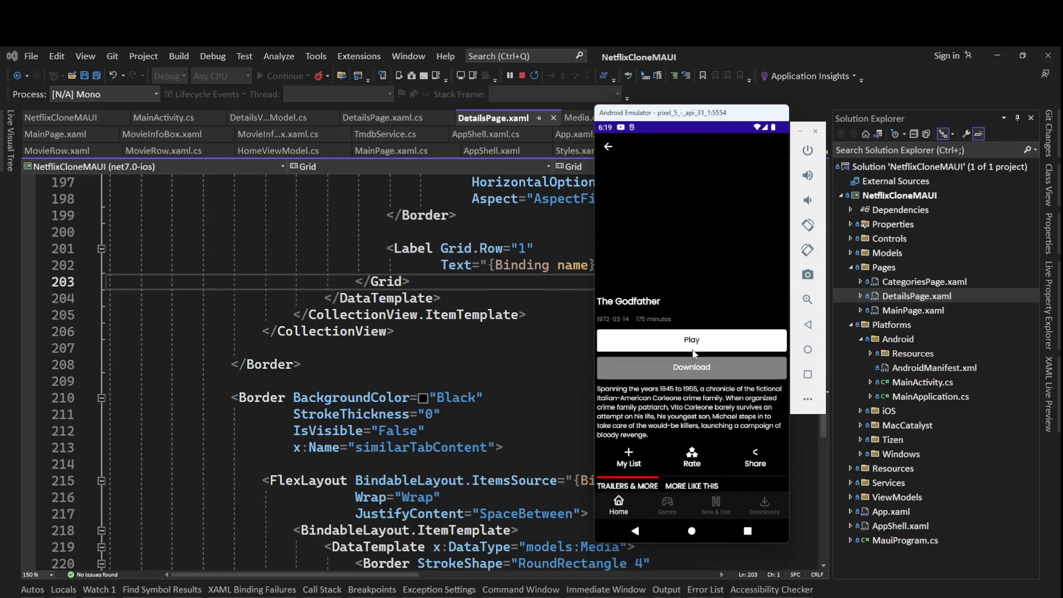
{"action": "scroll", "scroll_direction": "down", "scroll_amount": 3}
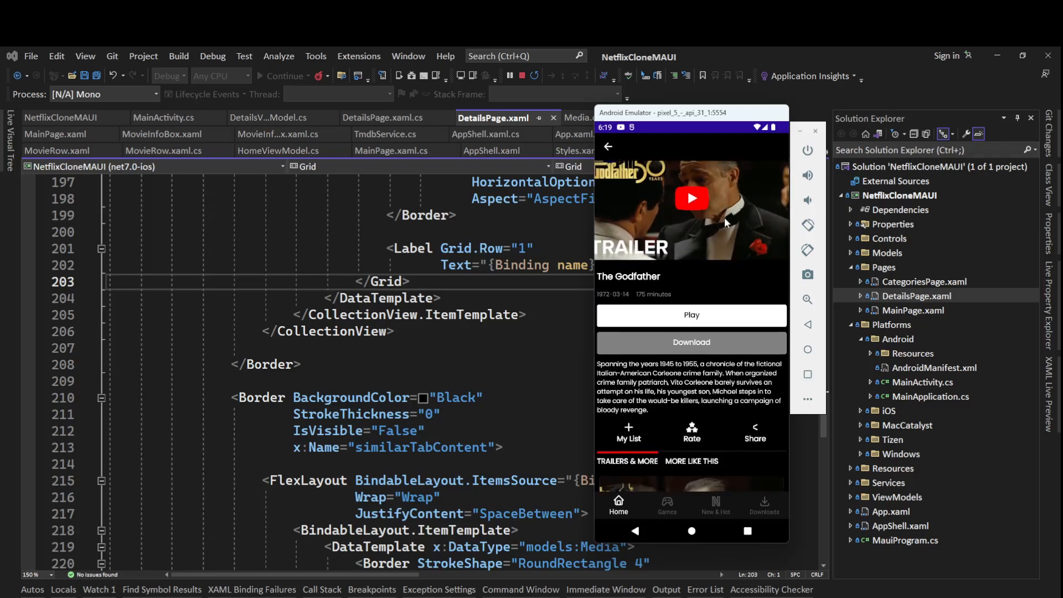
{"action": "scroll", "scroll_direction": "down", "scroll_amount": 3}
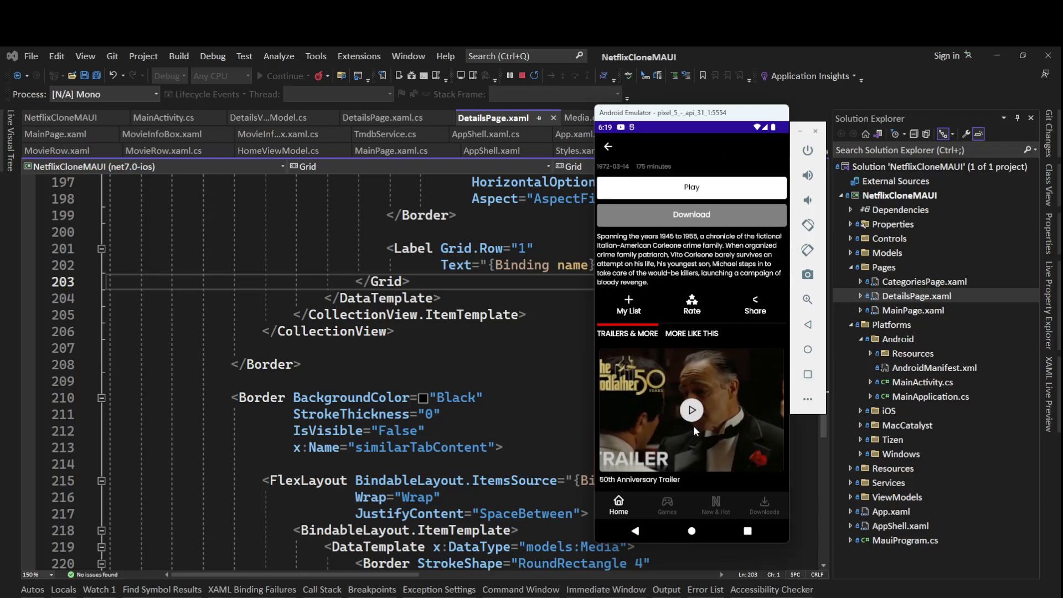
{"action": "mouse_move", "coordinate": [701, 423]}
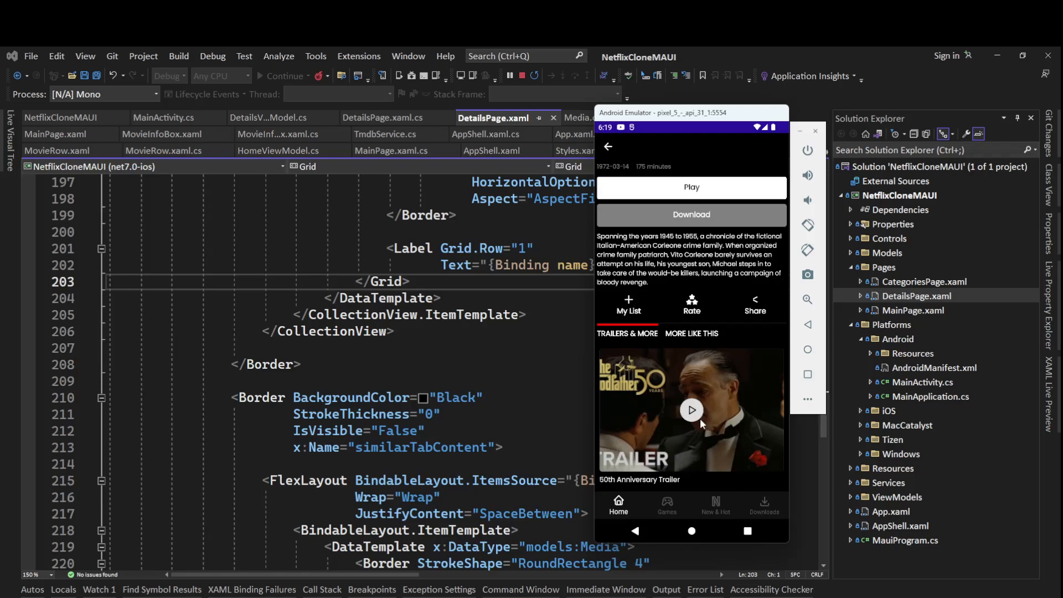
{"action": "left_click", "coordinate": [691, 410]}
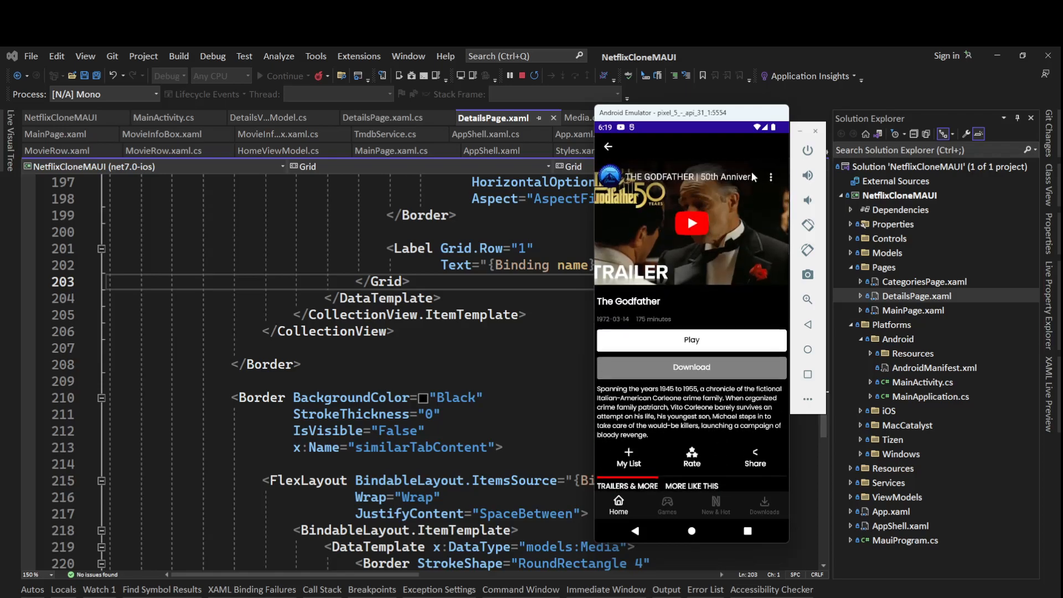
{"action": "mouse_move", "coordinate": [670, 257]}
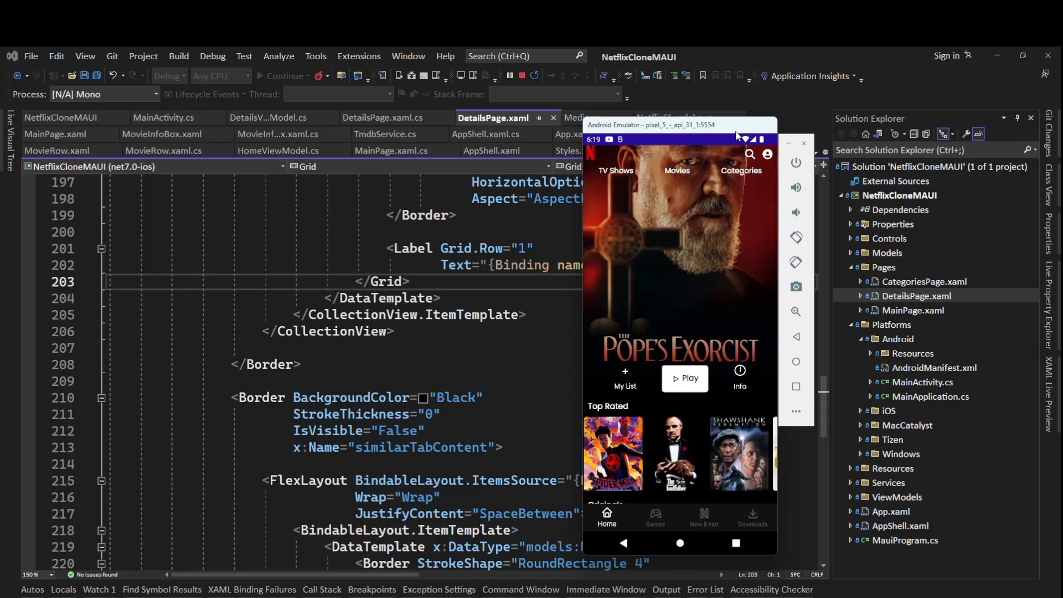
- Override OnCreate in MainActivity.cs to call base.OnCreate and Window.AddFlags(Fullscreen)
{"action": "left_click_drag", "start_coordinate": [677, 125], "coordinate": [580, 130]}
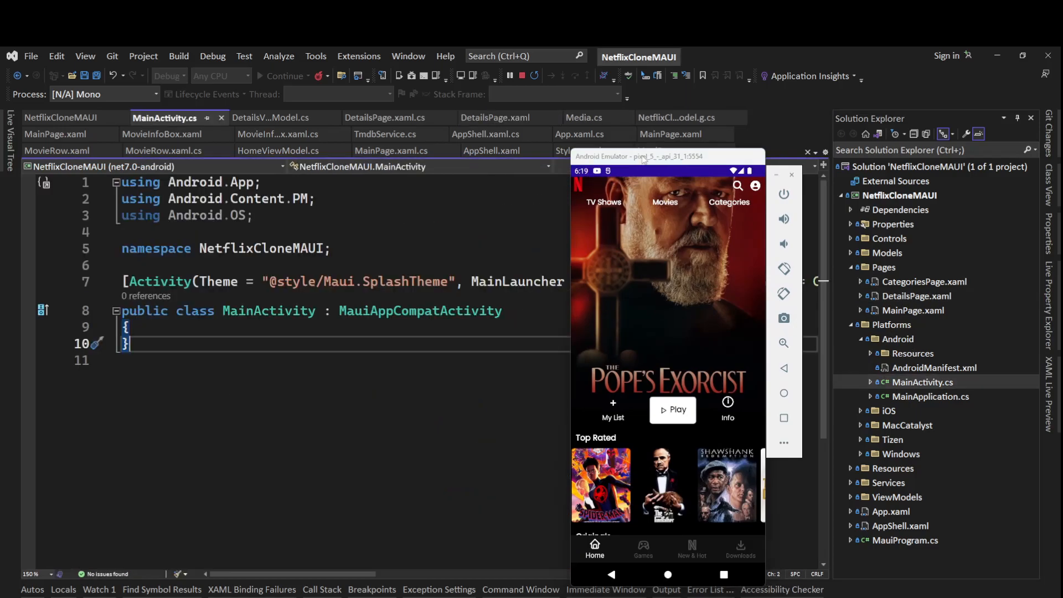
{"action": "left_click_drag", "start_coordinate": [640, 156], "coordinate": [771, 97]}
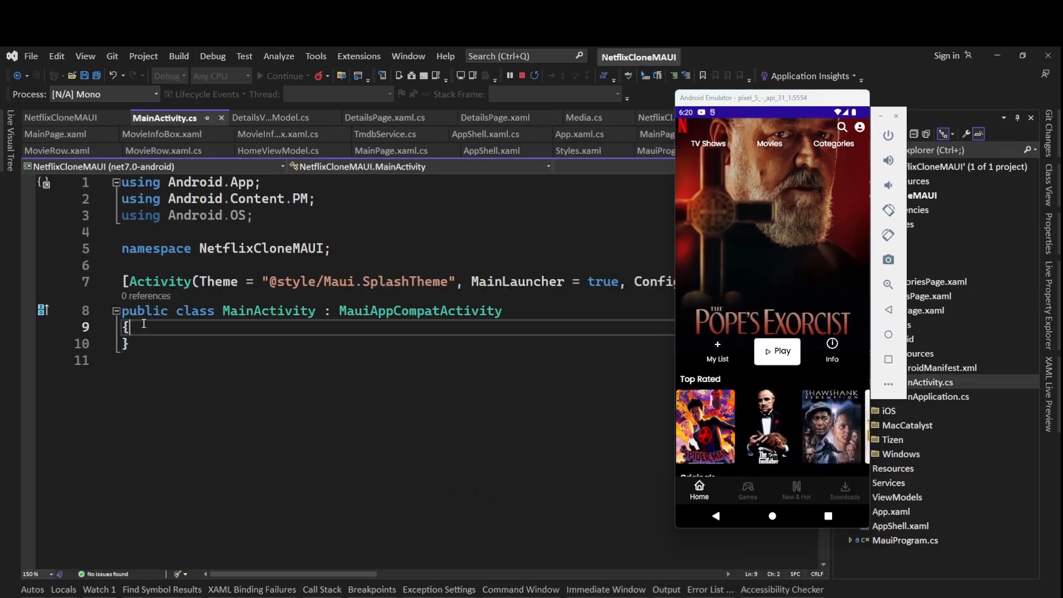
{"action": "key", "text": "enter"}
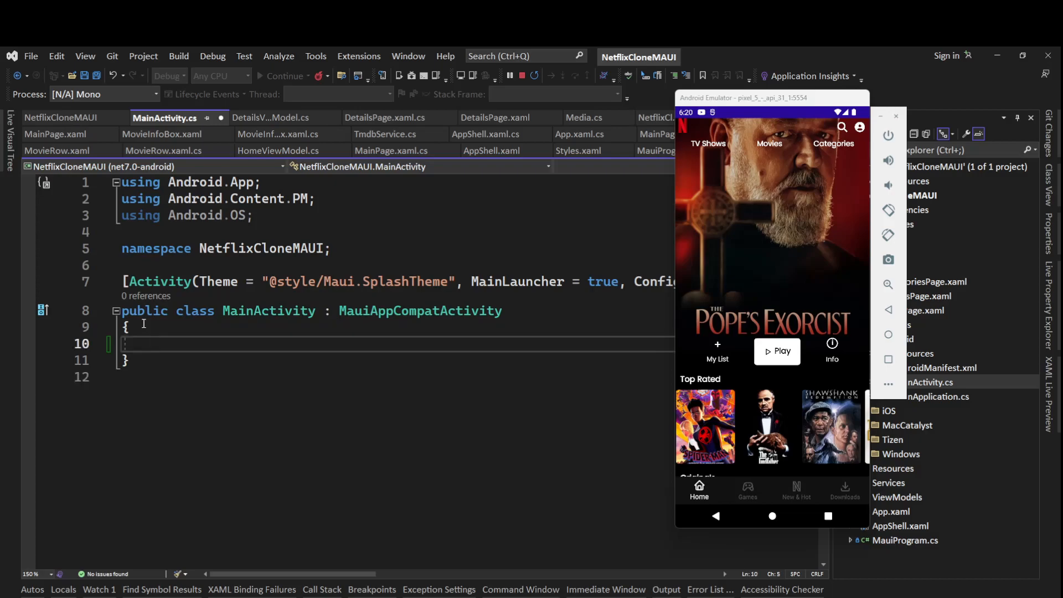
{"action": "type", "text": "ove"}
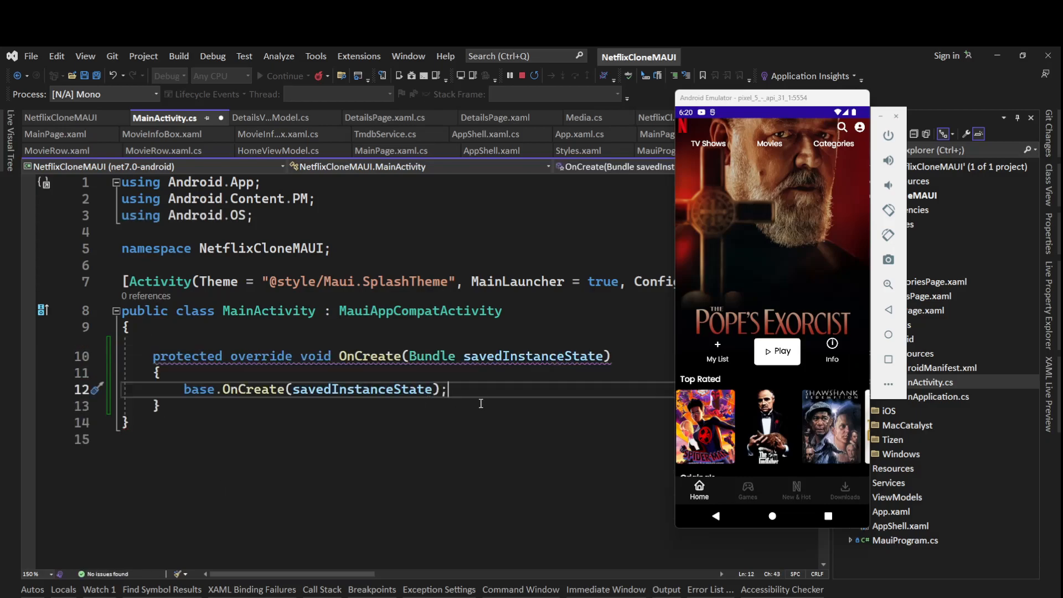
{"action": "key", "text": "enter"}
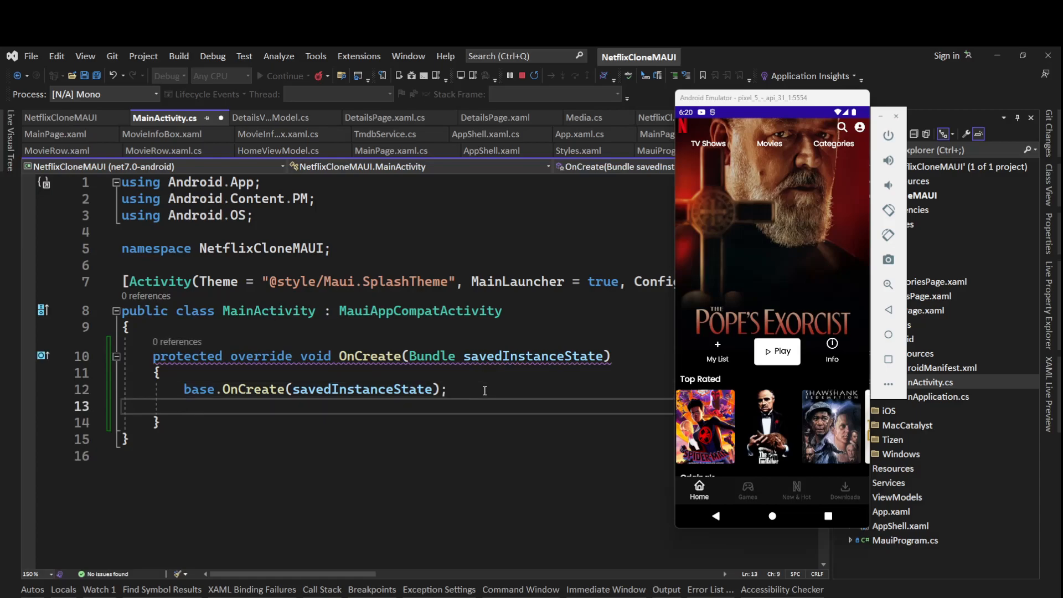
{"action": "key", "text": "enter"}
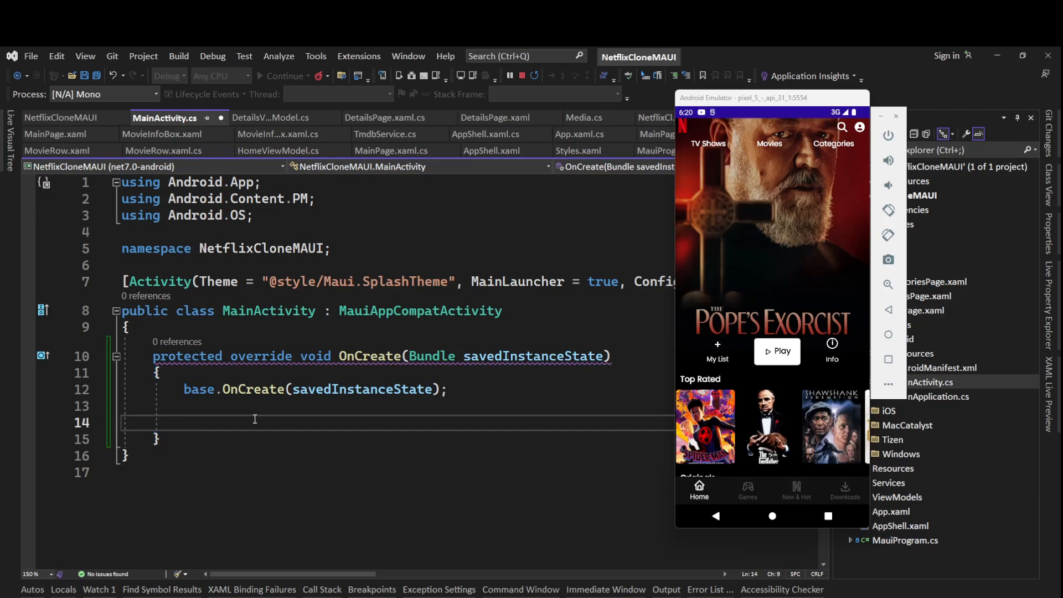
{"action": "type", "text": "Window."}
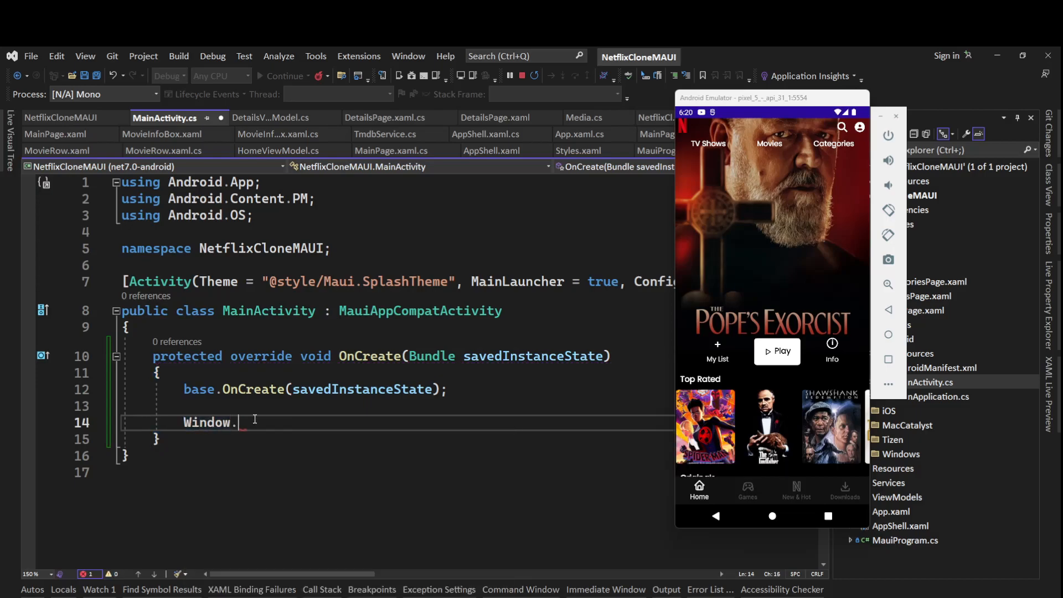
{"action": "type", "text": "addfl"}
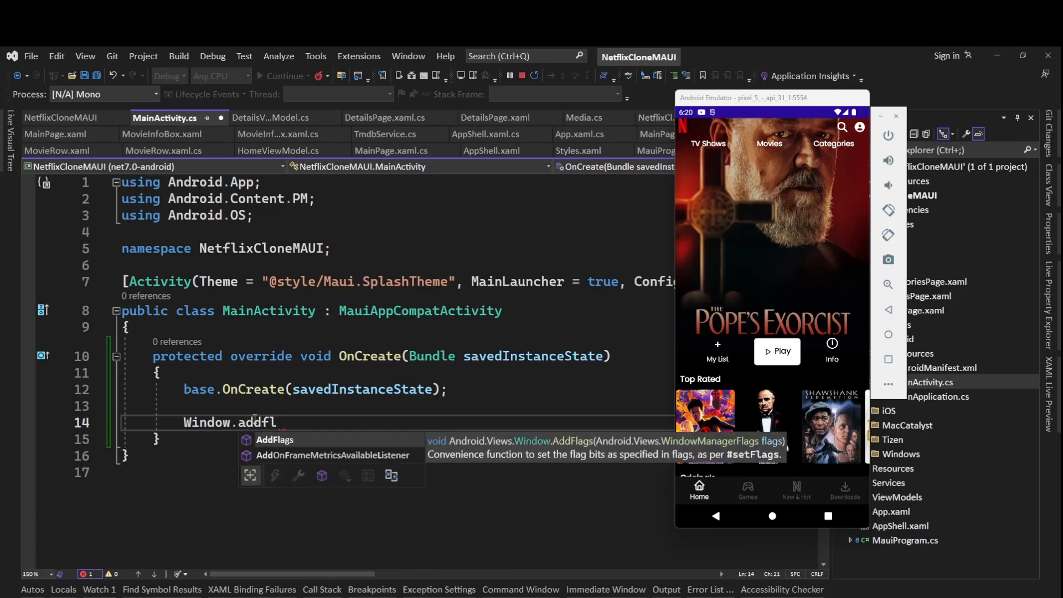
{"action": "type", "text": "AddFlags("}
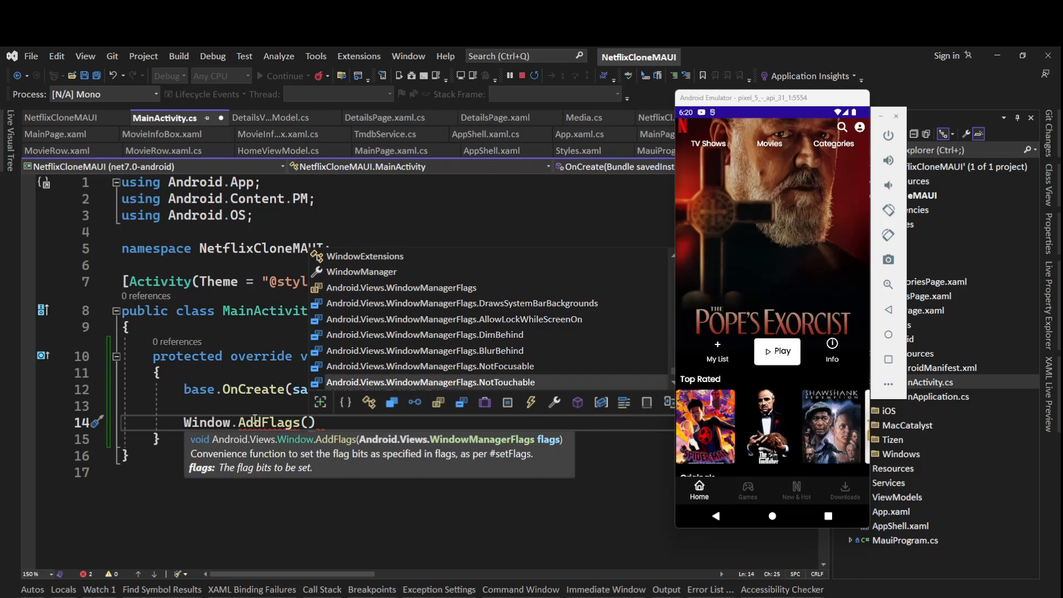
{"action": "scroll", "scroll_direction": "down", "scroll_amount": 3}
{"action": "type", "text": "Android.Views.WindowManagerFlags.Fullscreen"}
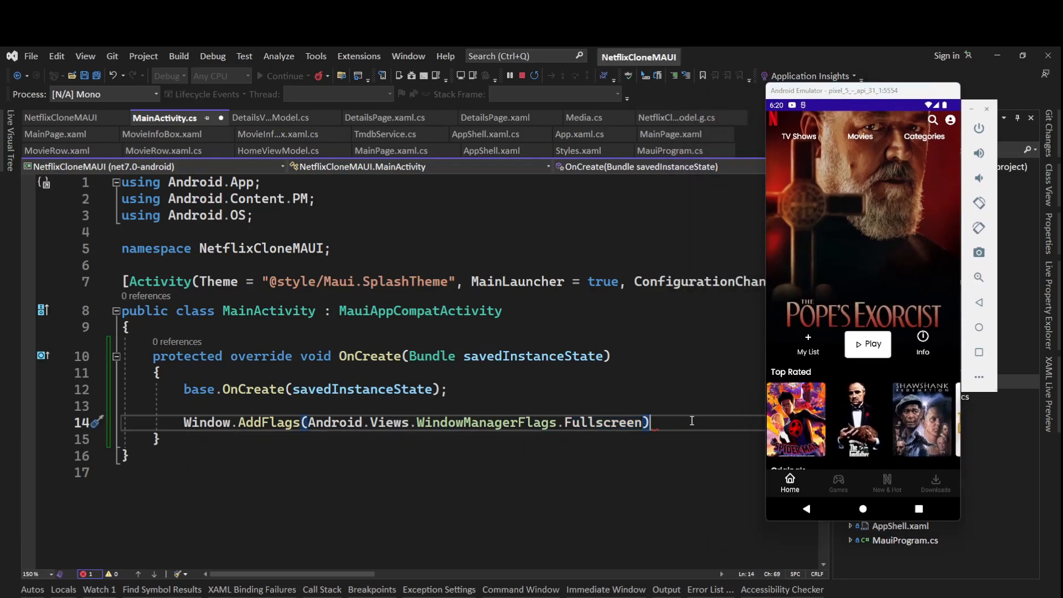
{"action": "type", "text": ";"}
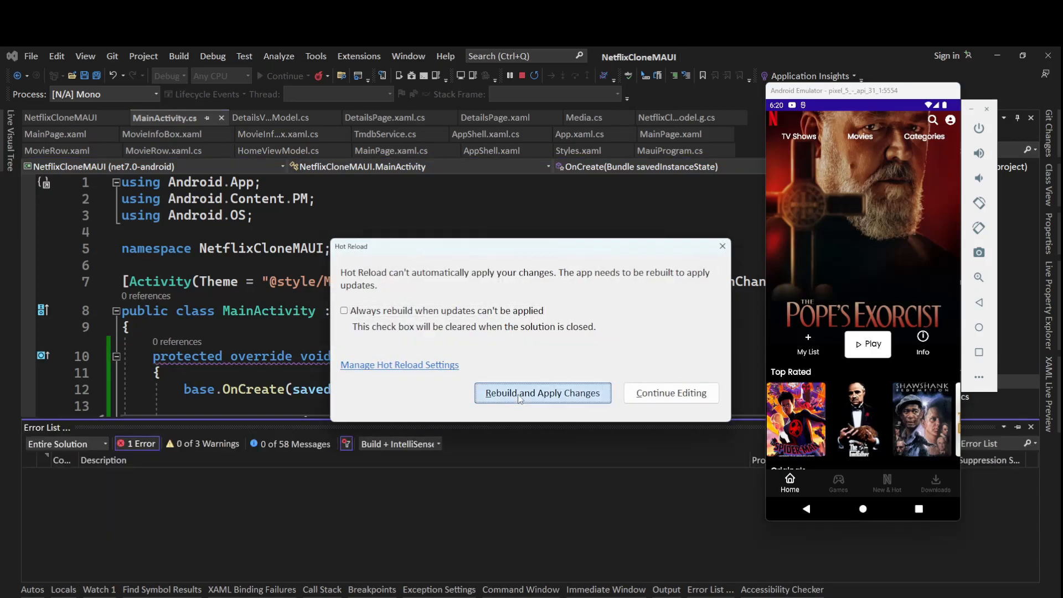
- Rebuild and confirm the app runs fullscreen on Spider-Man: Across the Spider-Verse details
{"action": "left_click", "coordinate": [542, 393]}
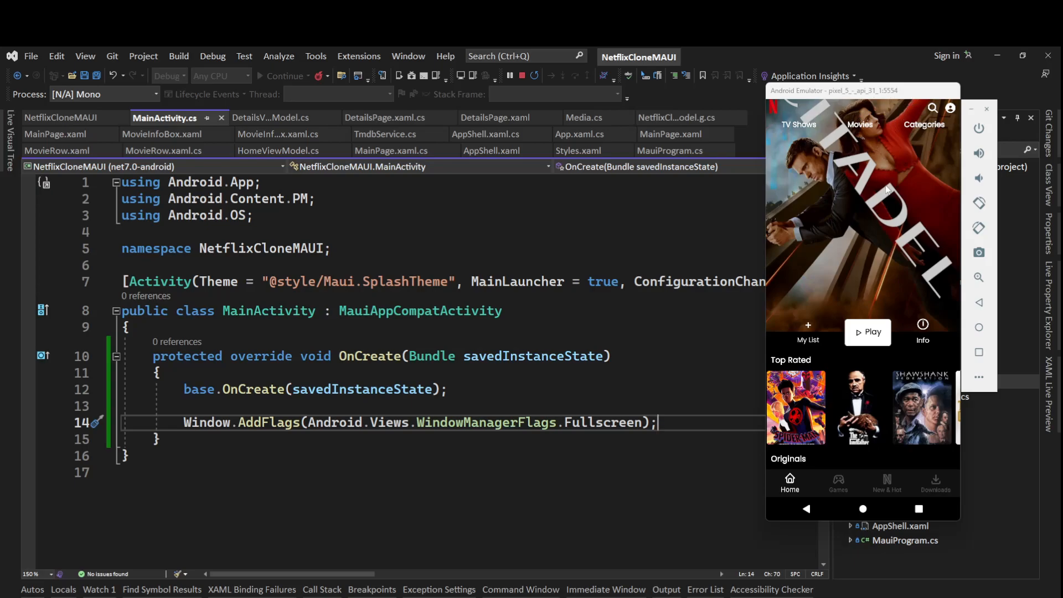
{"action": "mouse_move", "coordinate": [903, 197]}
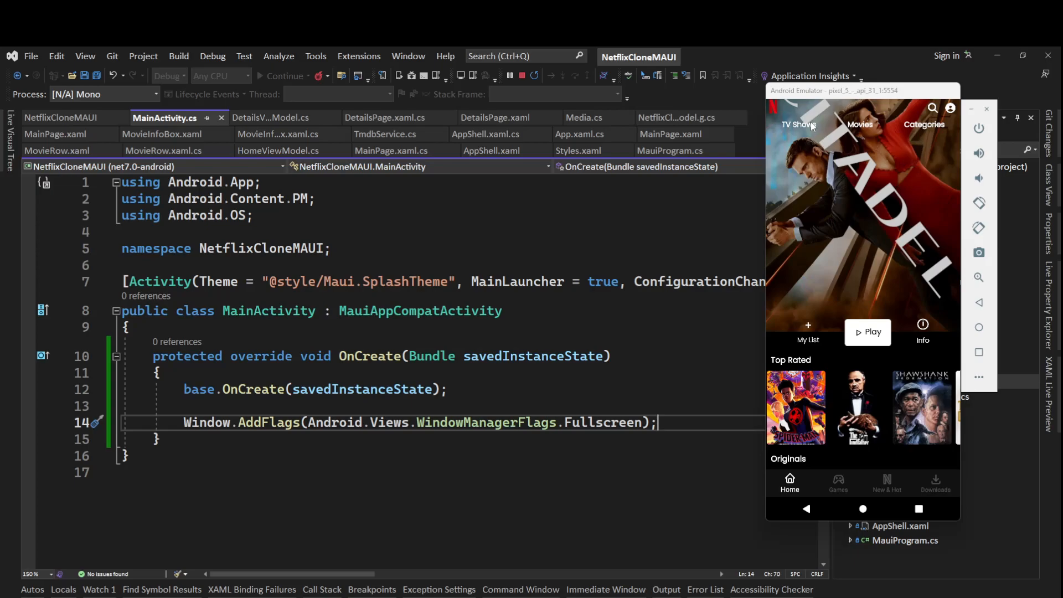
{"action": "mouse_move", "coordinate": [847, 192]}
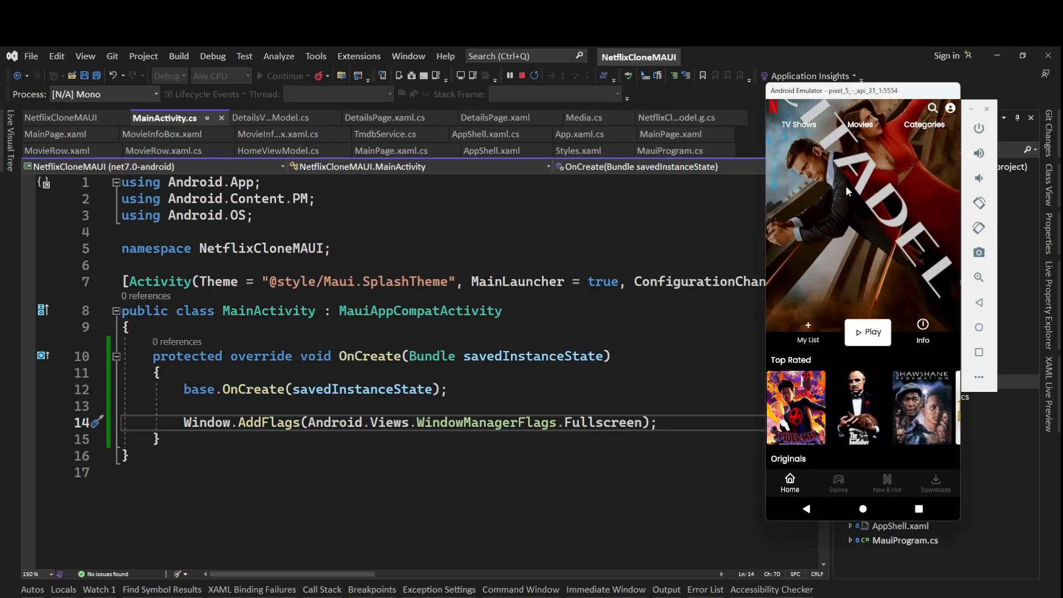
{"action": "left_click", "coordinate": [858, 407]}
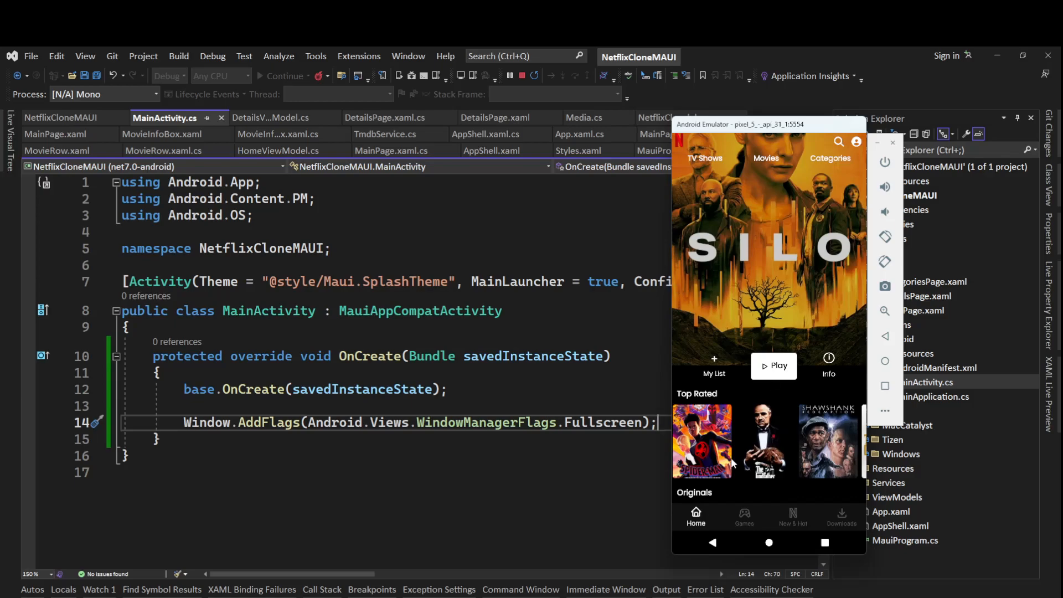
{"action": "left_click", "coordinate": [701, 441]}
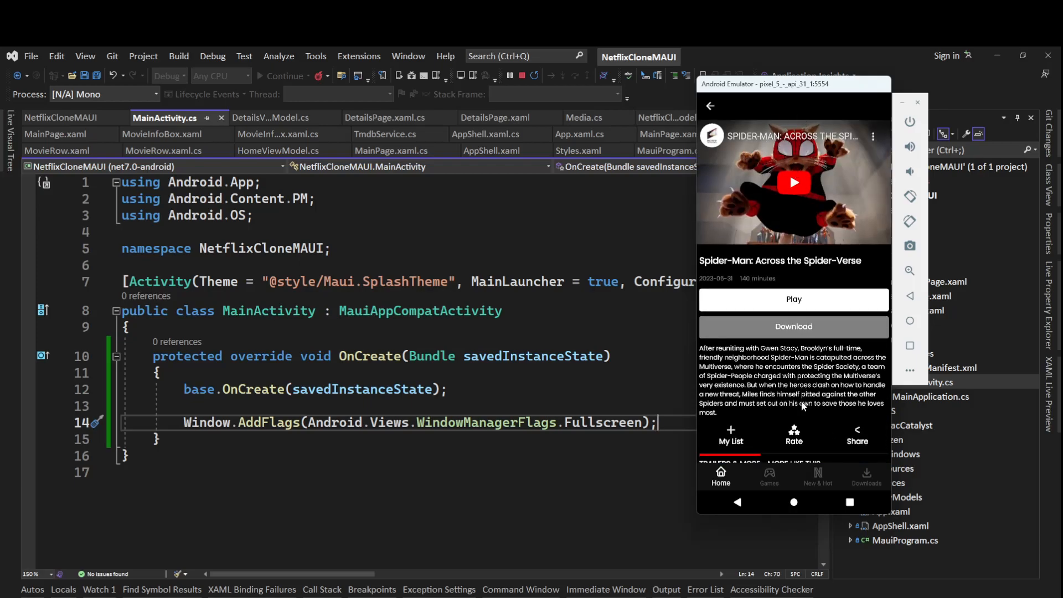
{"action": "scroll", "scroll_direction": "down", "scroll_amount": 3}
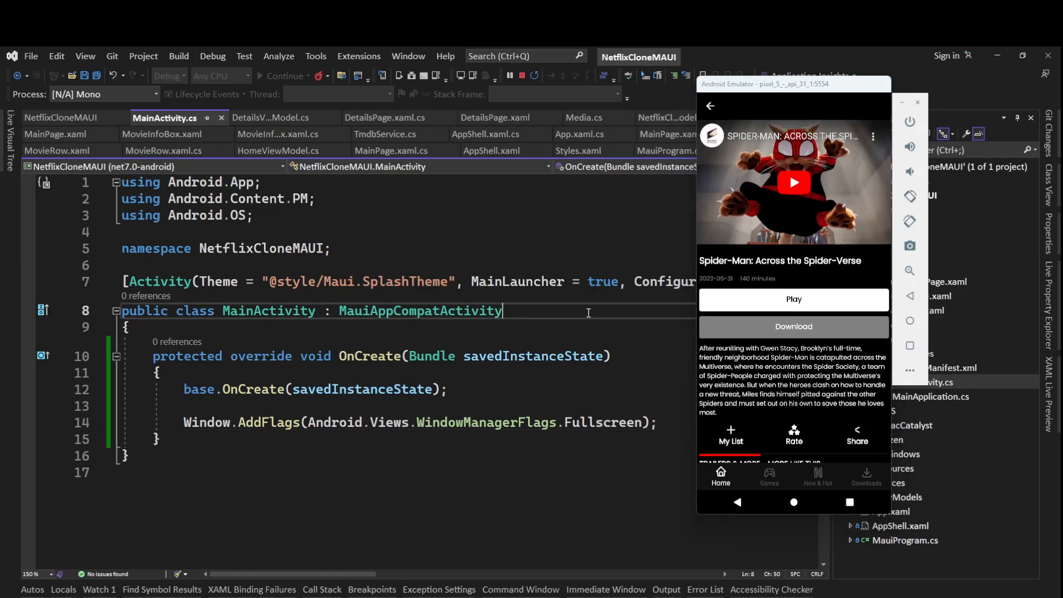
{"action": "double_click", "coordinate": [420, 310]}
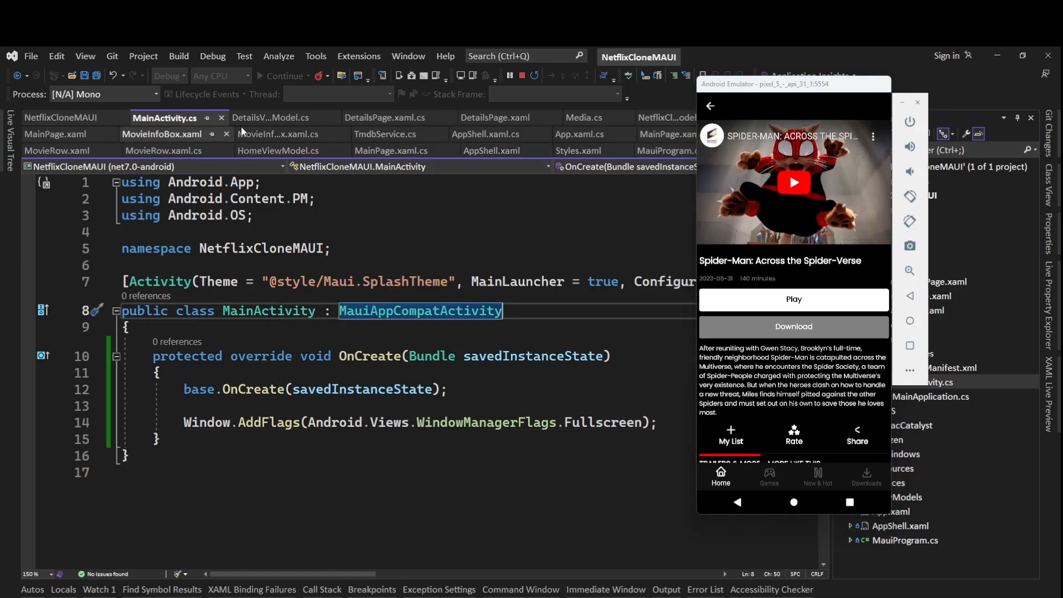
- Add a Grid.GestureRecognizers tap gesture to DetailsPage.xaml's trailer template and bring up DetailsViewModel.cs
{"action": "left_click", "coordinate": [492, 118]}
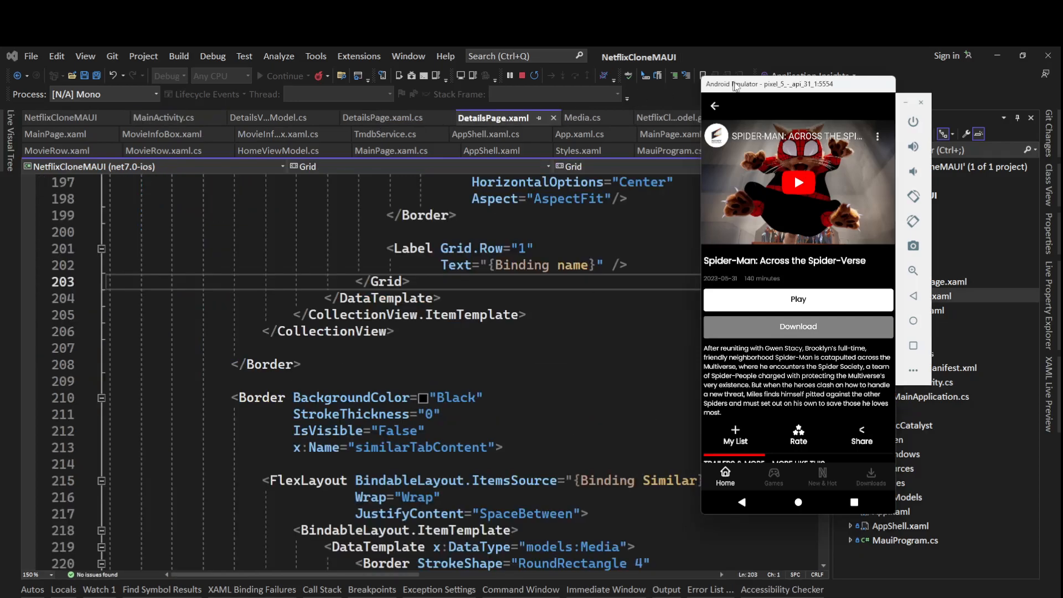
{"action": "left_click_drag", "start_coordinate": [759, 84], "coordinate": [828, 82]}
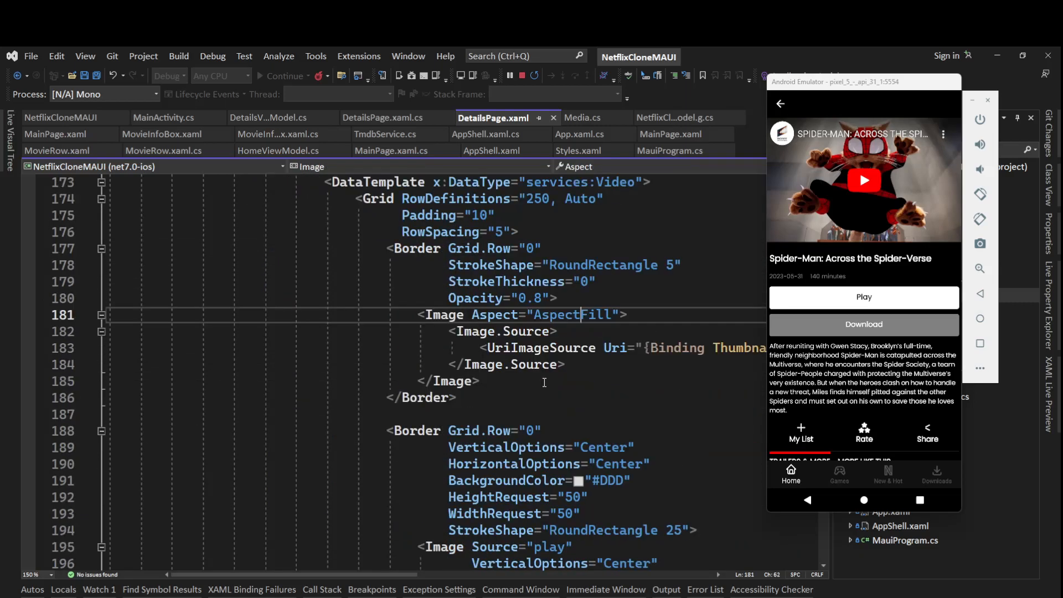
{"action": "scroll", "scroll_direction": "down", "scroll_amount": 3}
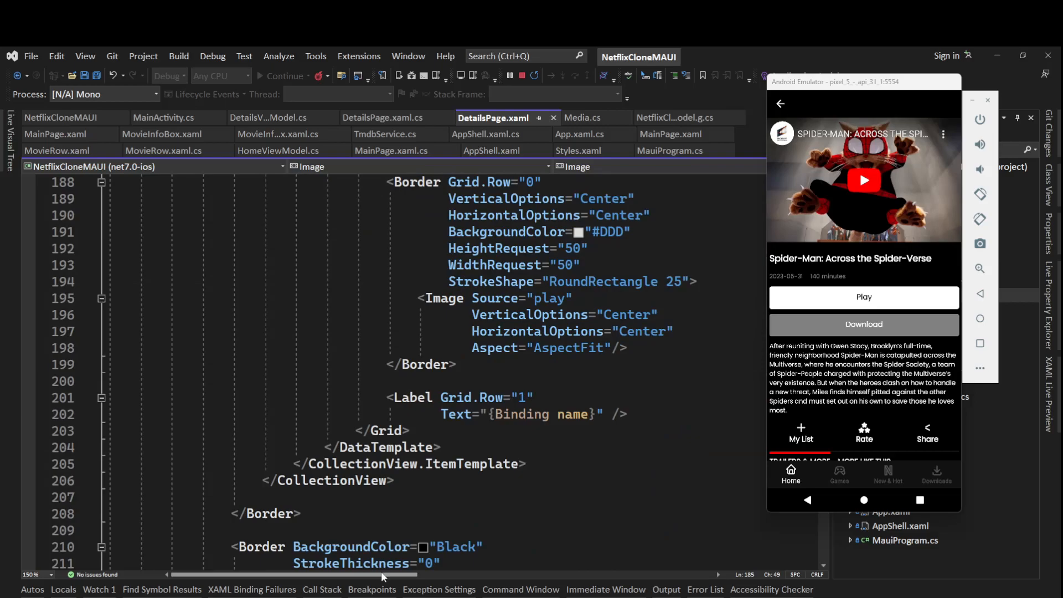
{"action": "scroll", "scroll_direction": "up", "scroll_amount": 3}
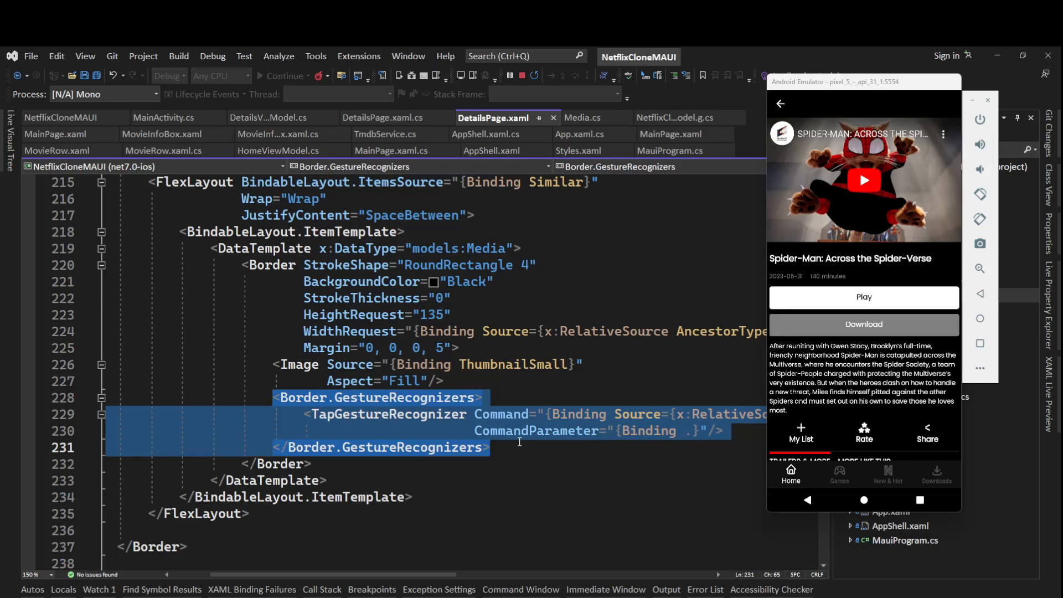
{"action": "mouse_move", "coordinate": [851, 453]}
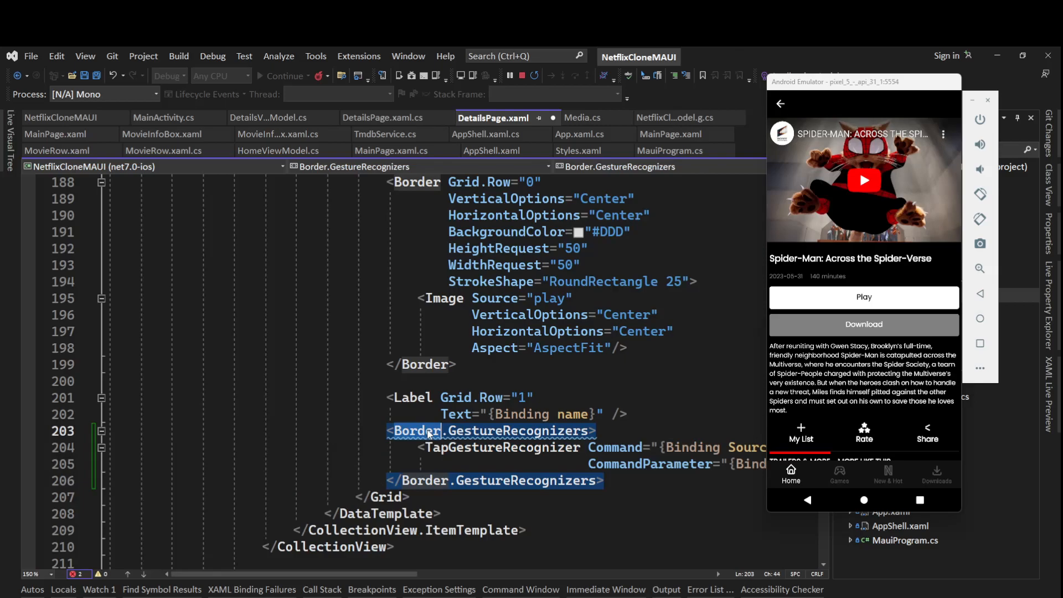
{"action": "type", "text": "Gri"}
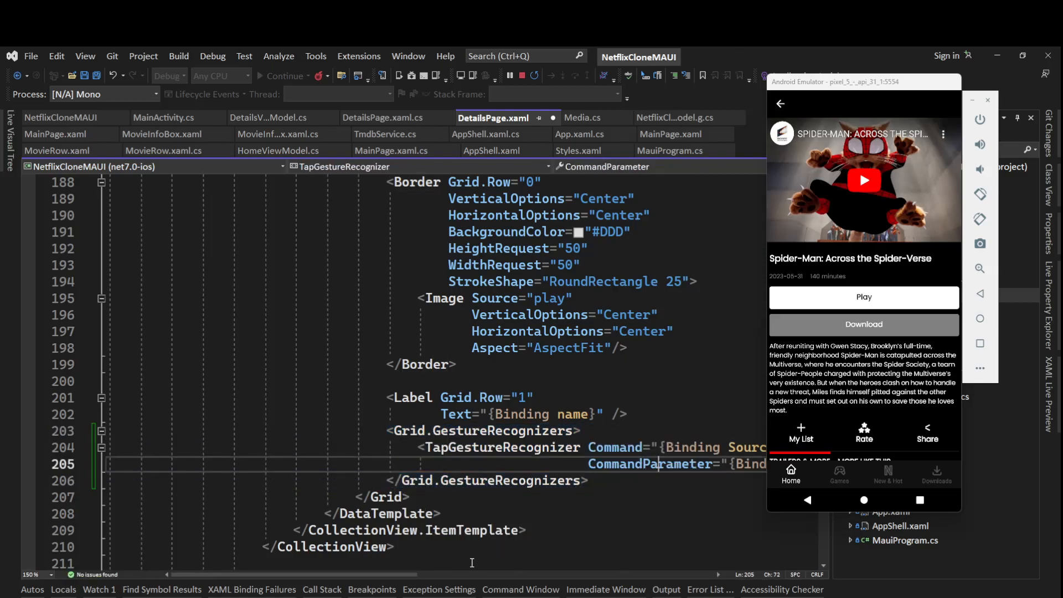
{"action": "scroll", "scroll_direction": "right", "scroll_amount": 3}
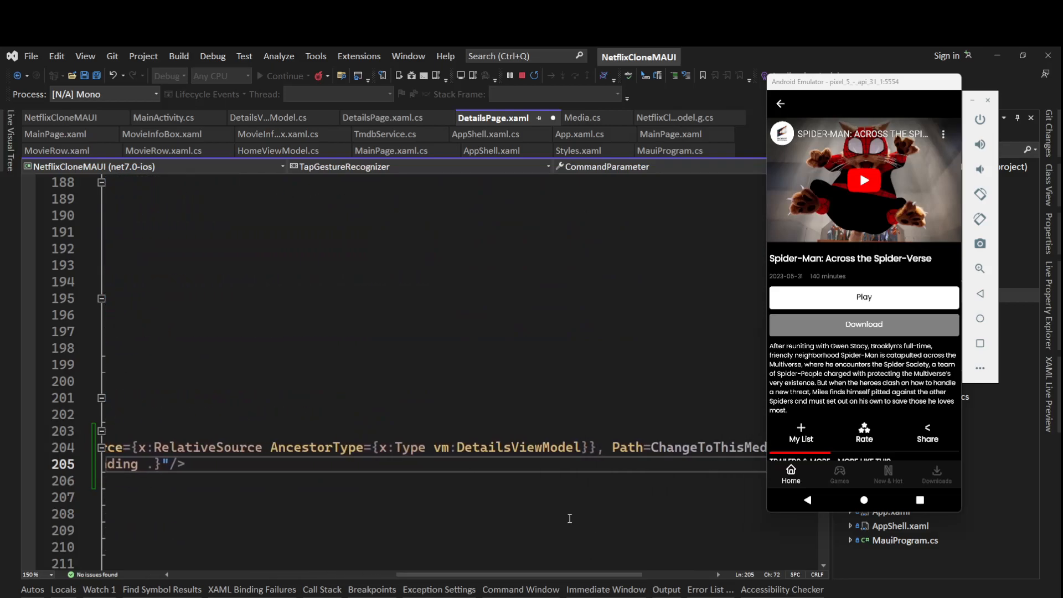
{"action": "double_click", "coordinate": [536, 447]}
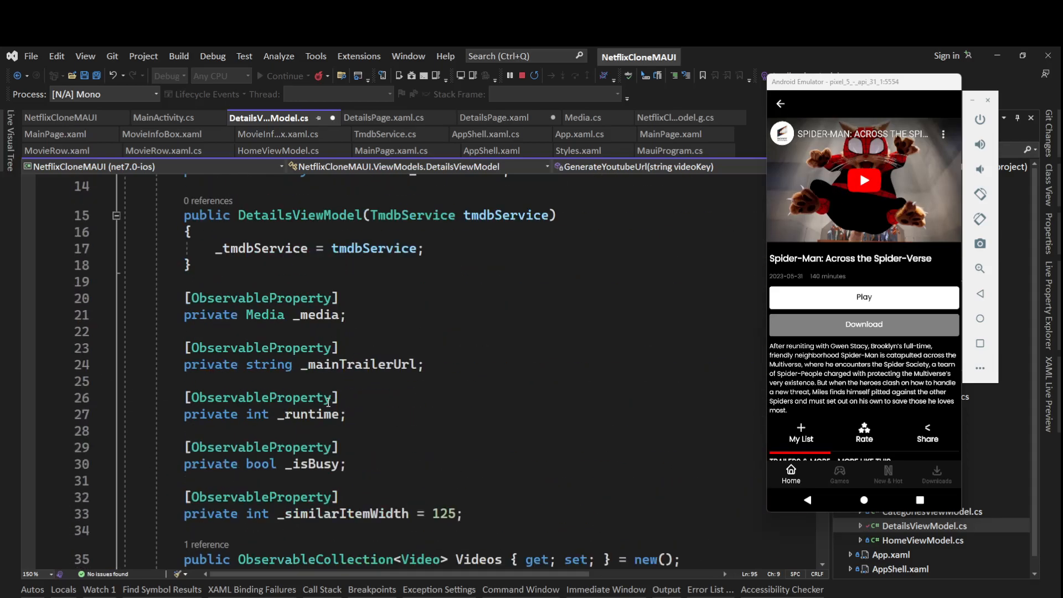
- Review the _mainTrailerUrl usages and insert a blank line above GenerateYoutubeUrl
{"action": "double_click", "coordinate": [359, 215]}
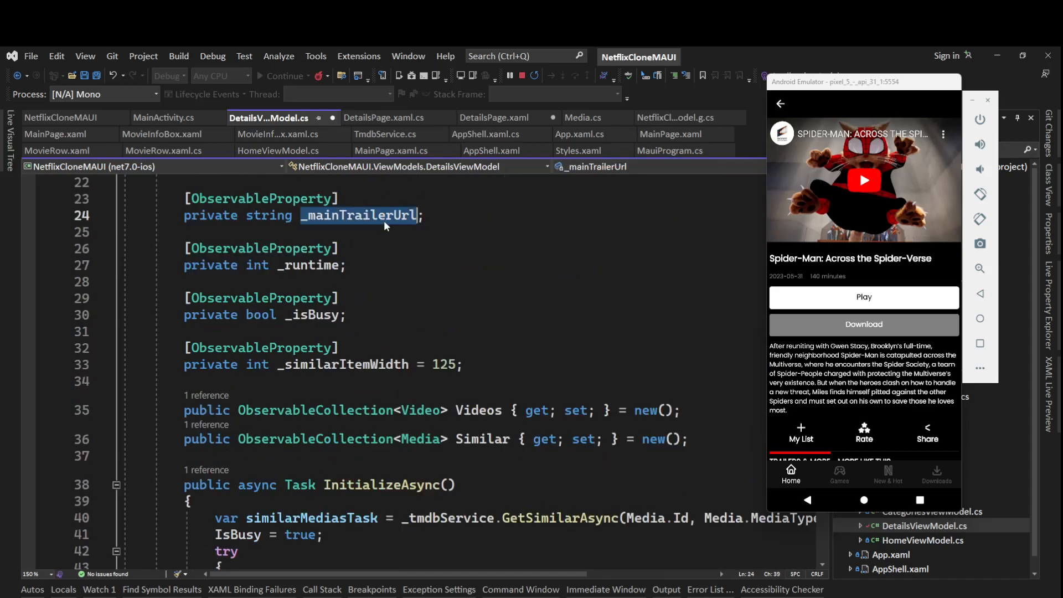
{"action": "scroll", "scroll_direction": "down", "scroll_amount": 3}
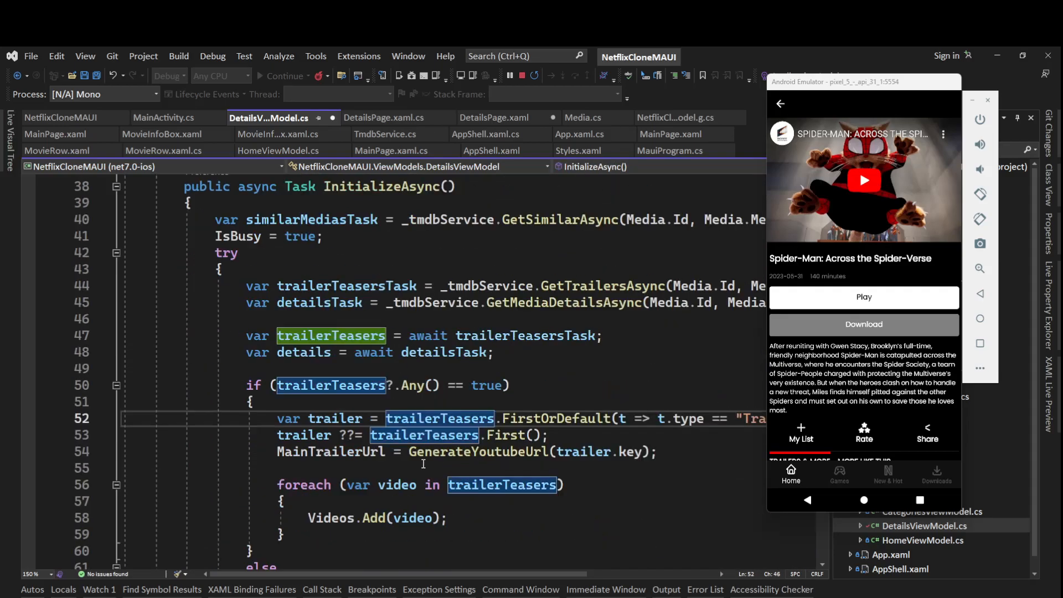
{"action": "scroll", "scroll_direction": "down", "scroll_amount": 3}
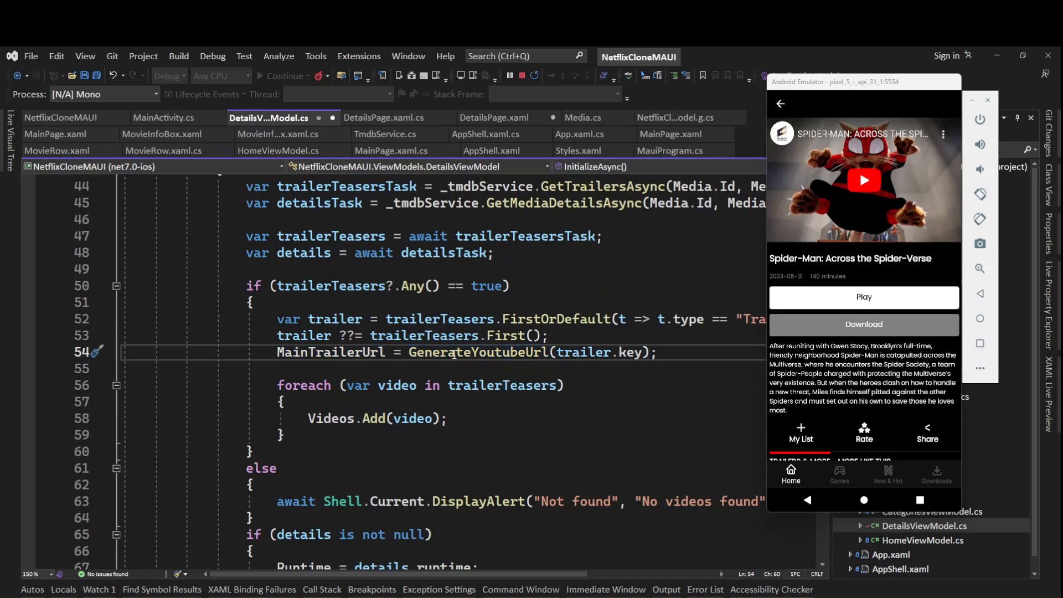
{"action": "left_click", "coordinate": [655, 352]}
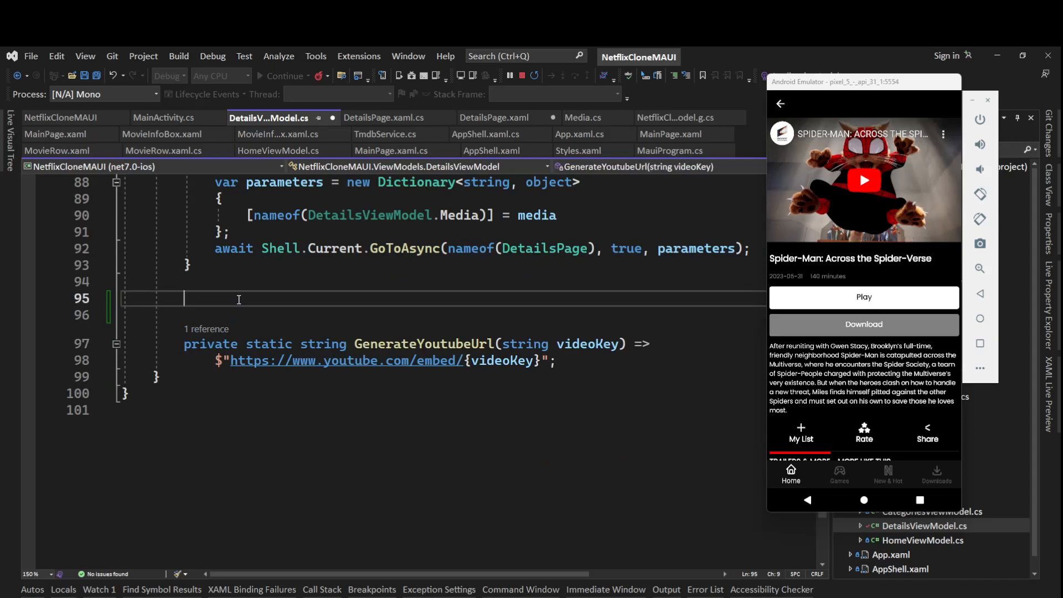
- Write a [RelayCommand] SetMainTrailer(string videoKey) method that sets MainTrailerUrl via GenerateYoutubeUrl
{"action": "type", "text": "p"}
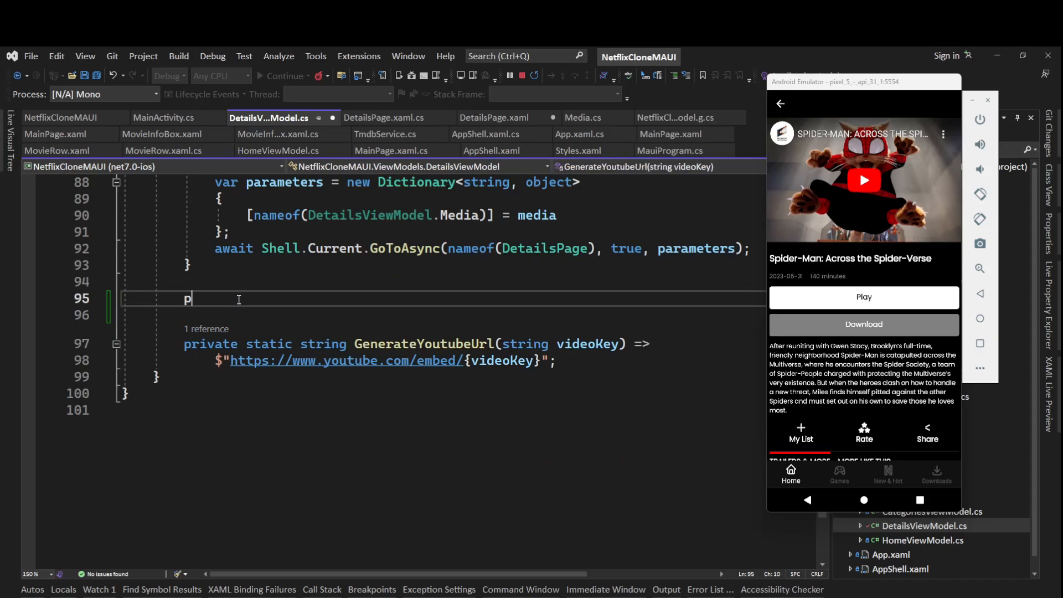
{"action": "type", "text": "rivate void"}
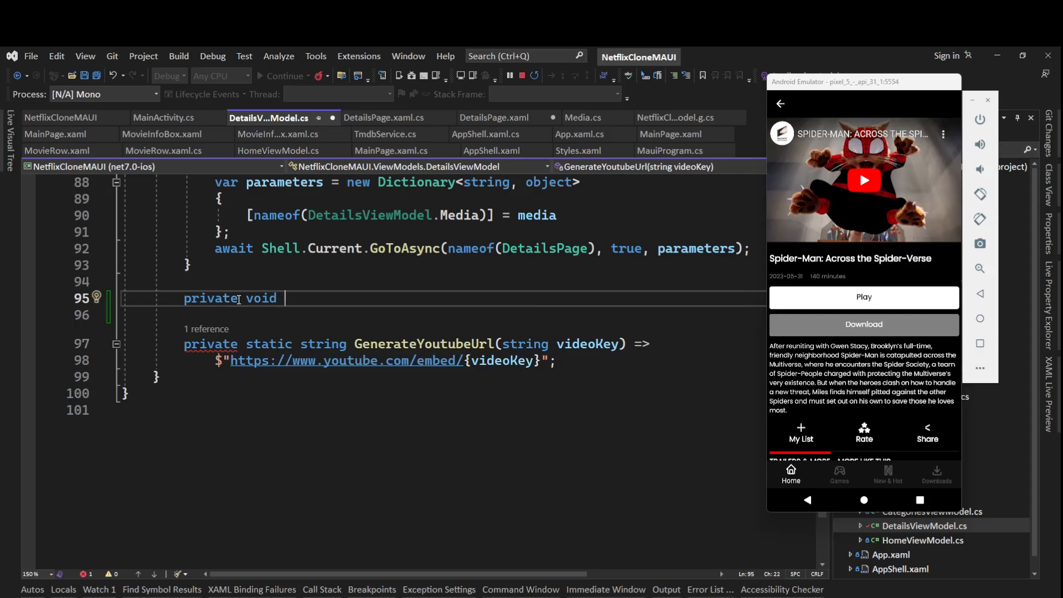
{"action": "type", "text": "Set"}
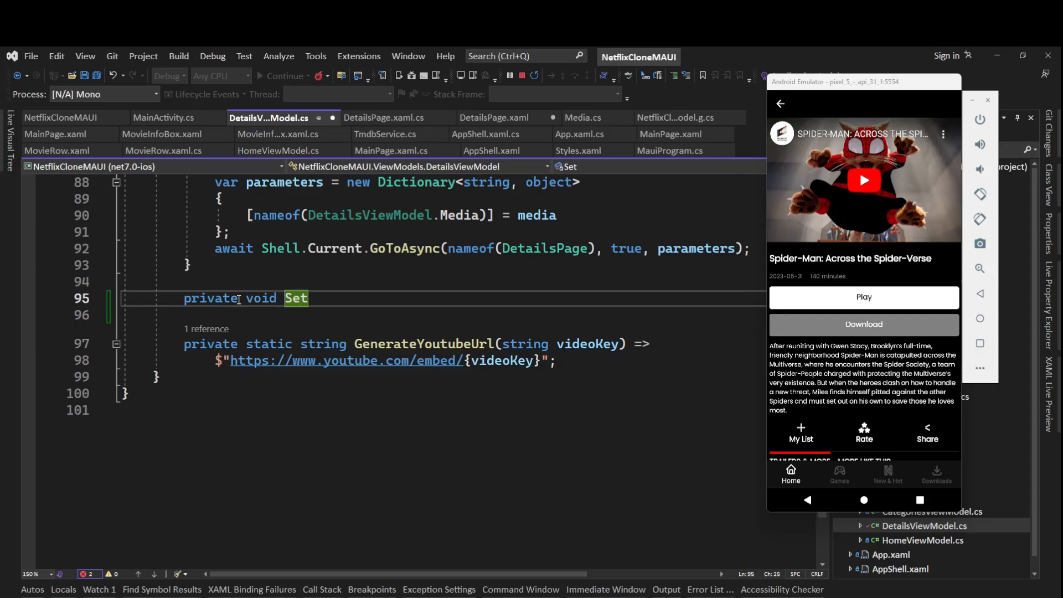
{"action": "type", "text": "Mai"}
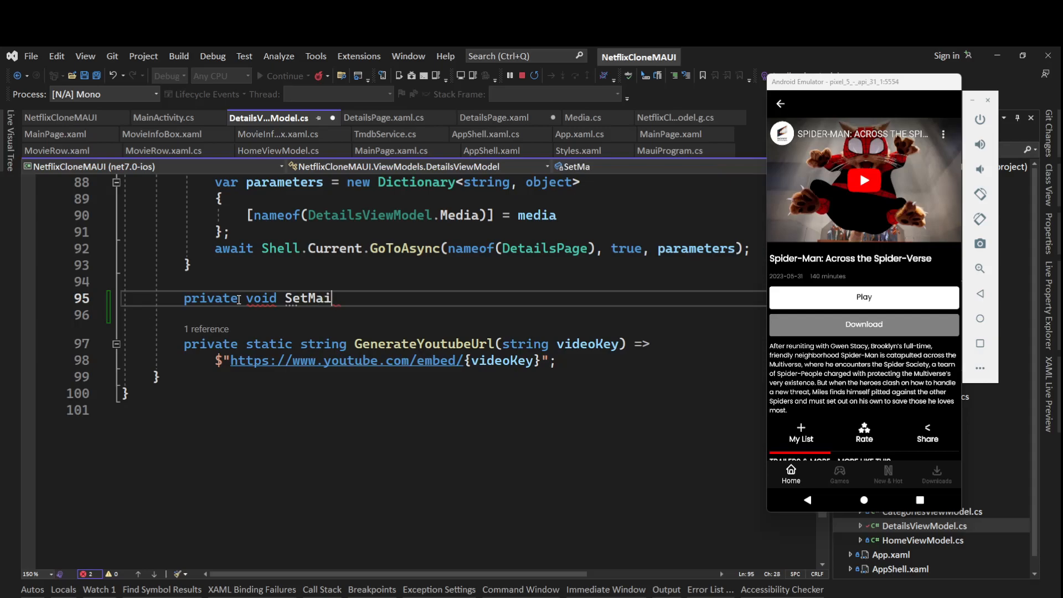
{"action": "type", "text": "nTrail"}
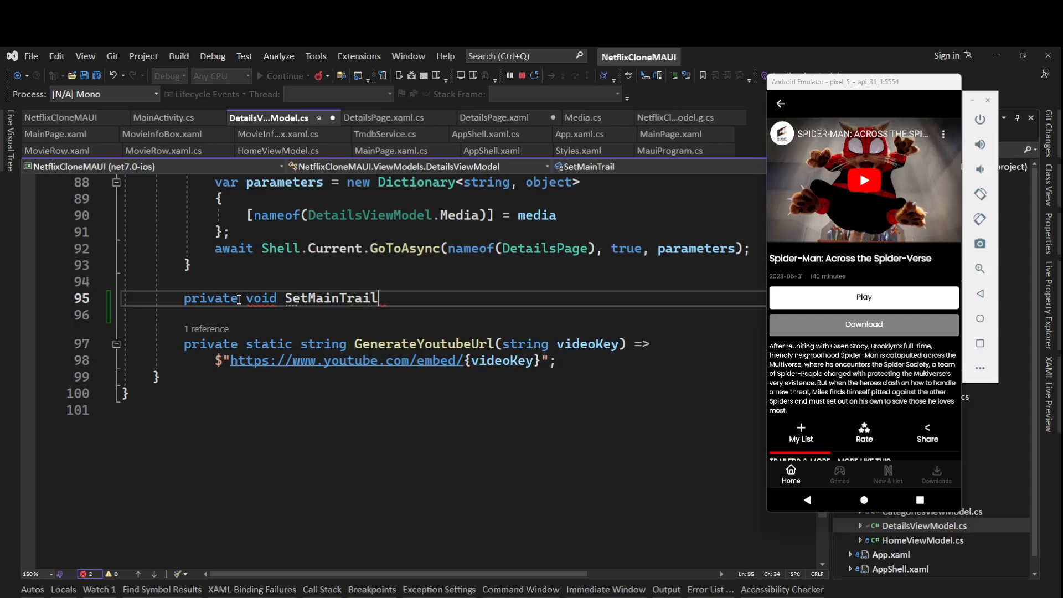
{"action": "type", "text": "er"}
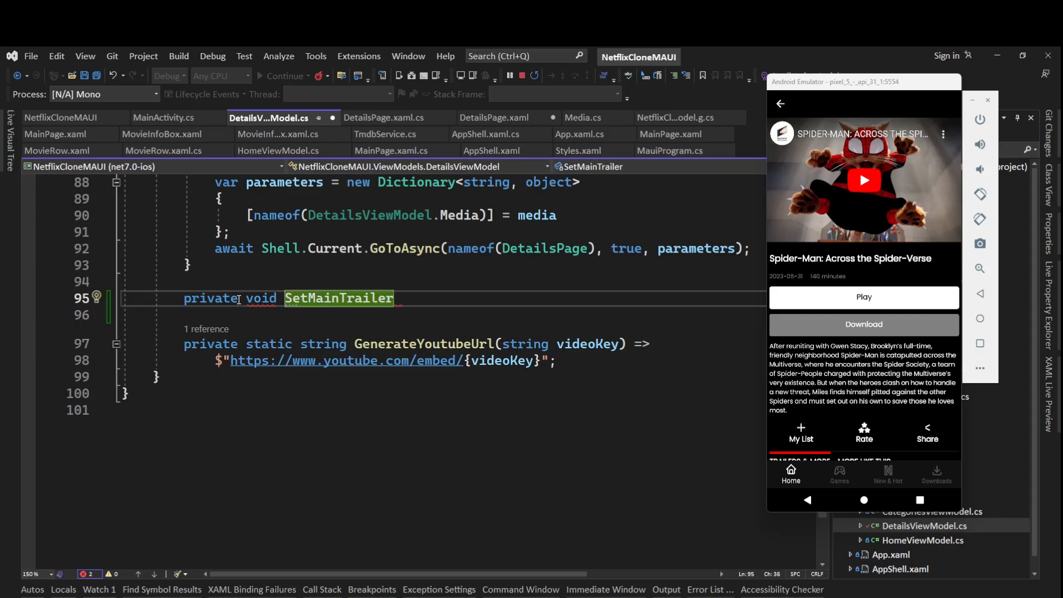
{"action": "type", "text": "()"}
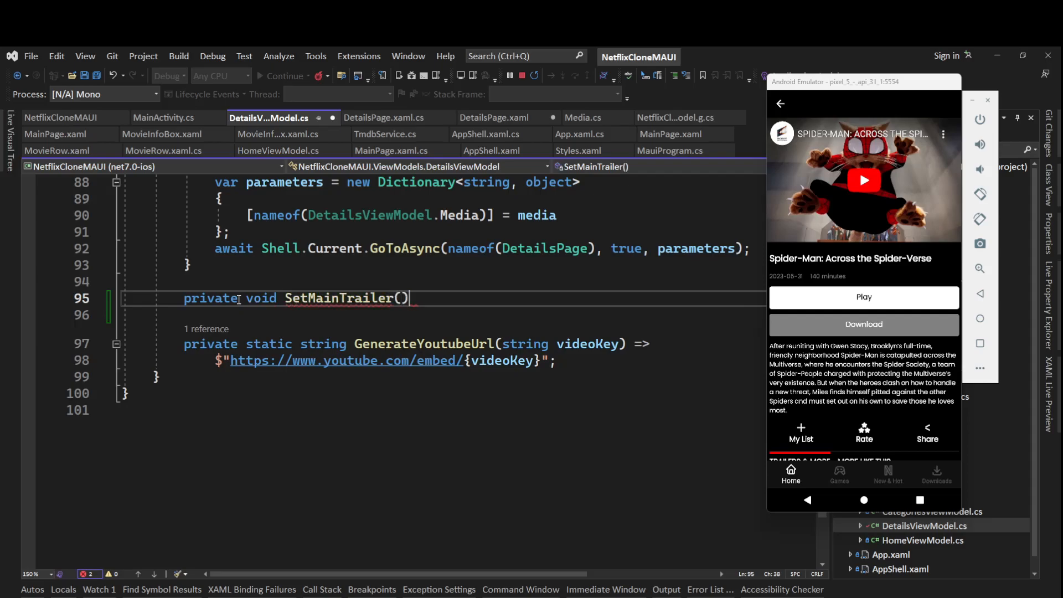
{"action": "type", "text": "=>"}
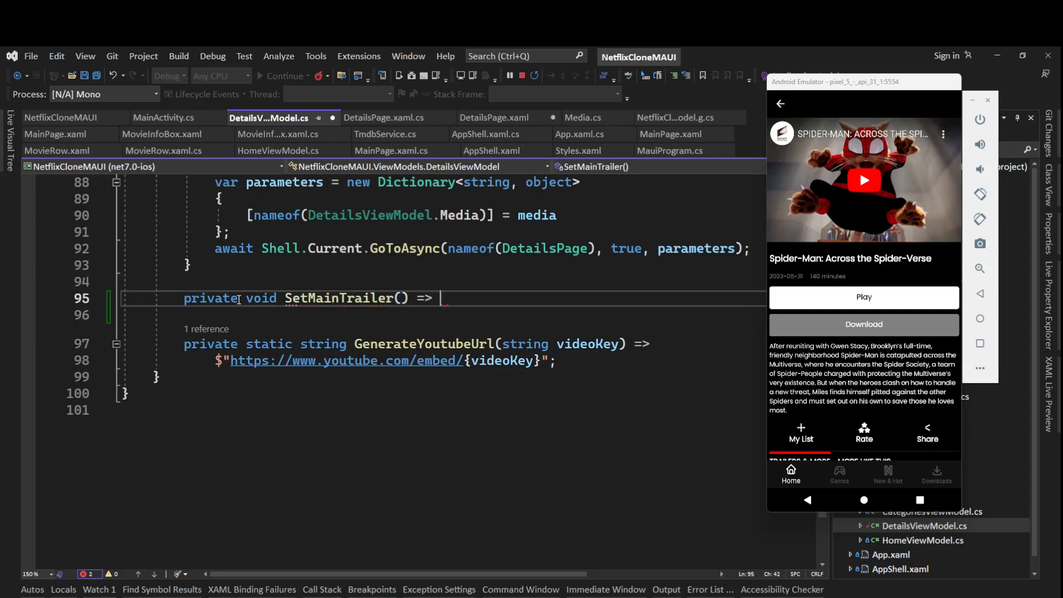
{"action": "type", "text": "MainTrailerUrl = GenerateYoutubeUrl(trailer"}
{"action": "type", "text": "string "}
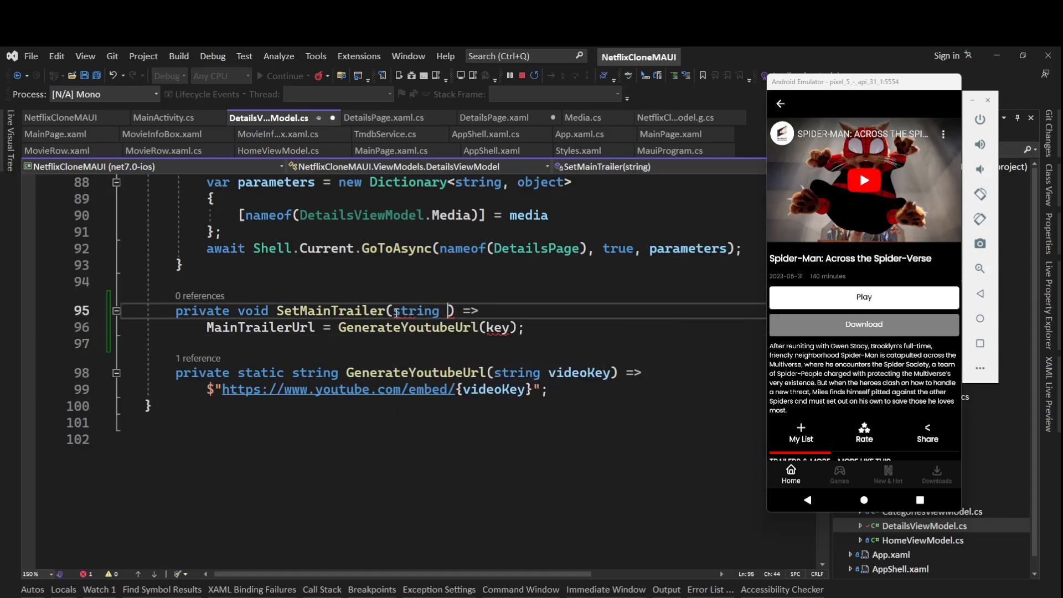
{"action": "type", "text": "v"}
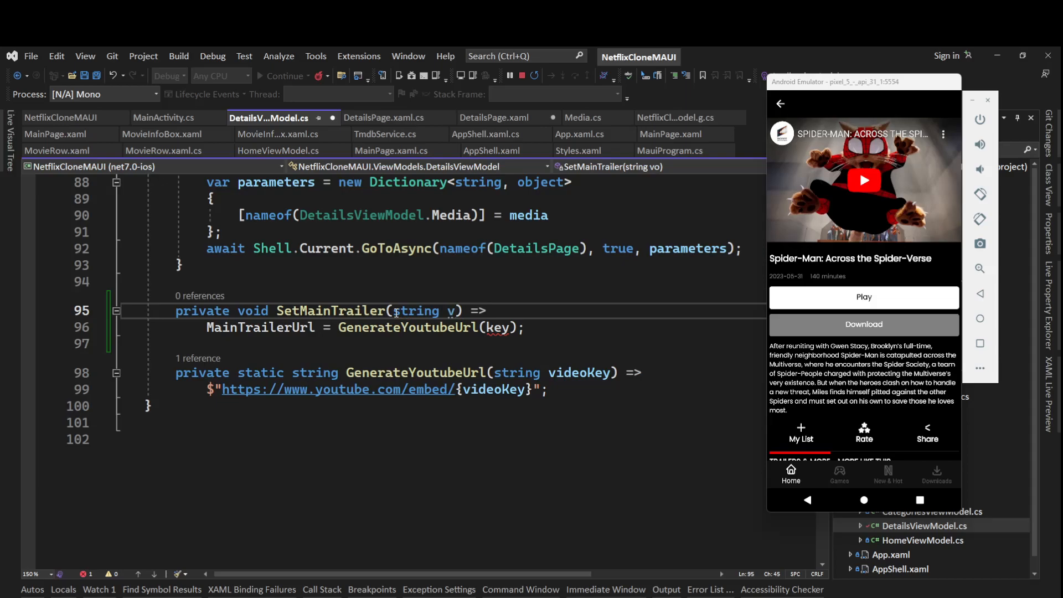
{"action": "type", "text": "ideoK"}
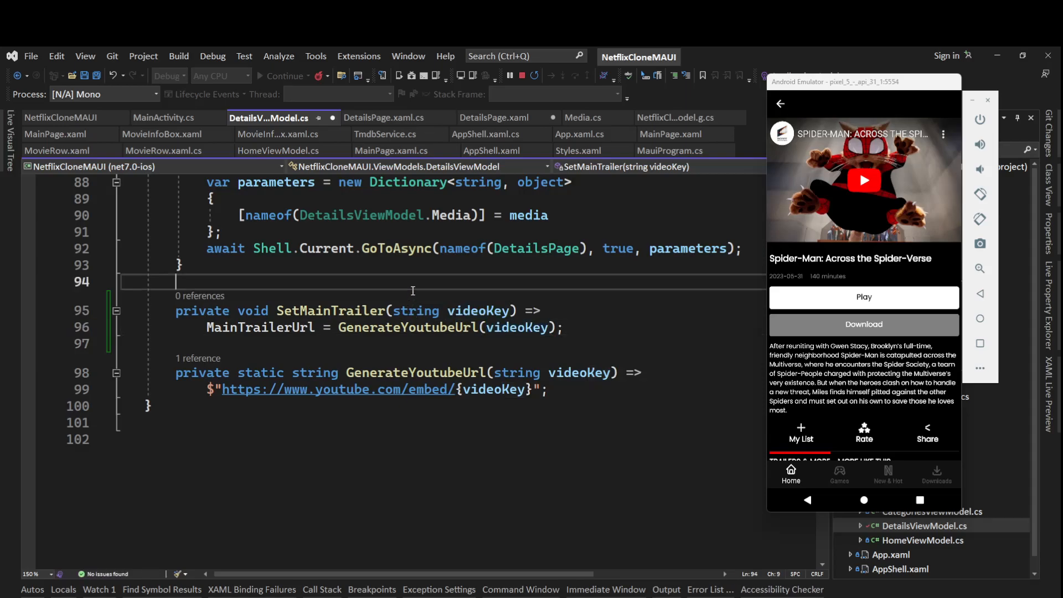
{"action": "type", "text": "[RelayCommand]"}
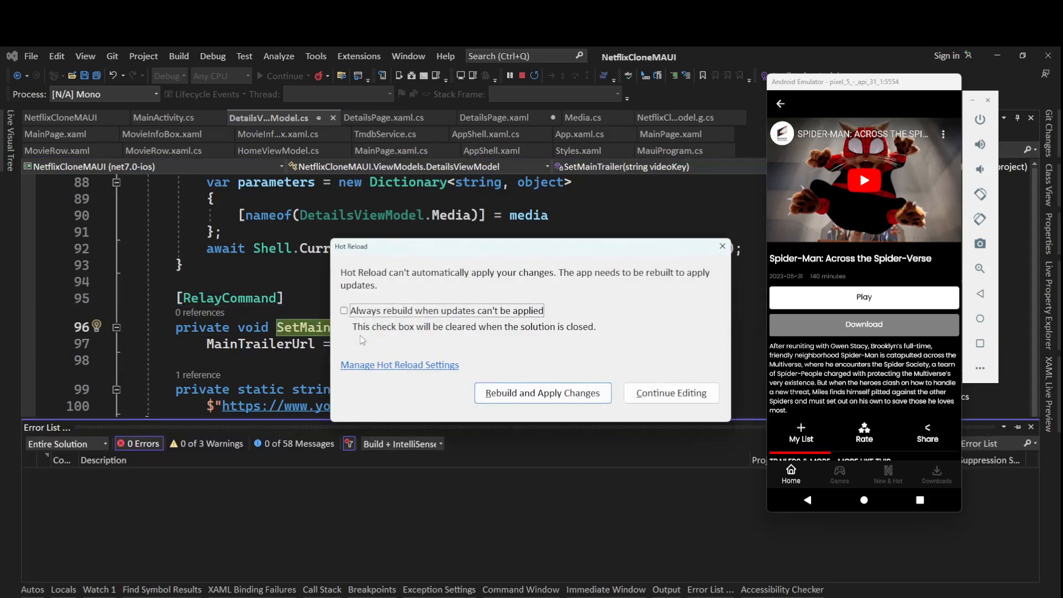
- Keep editing and set the trailer tap CommandParameter to {Binding key} in DetailsPage.xaml
{"action": "left_click", "coordinate": [669, 392]}
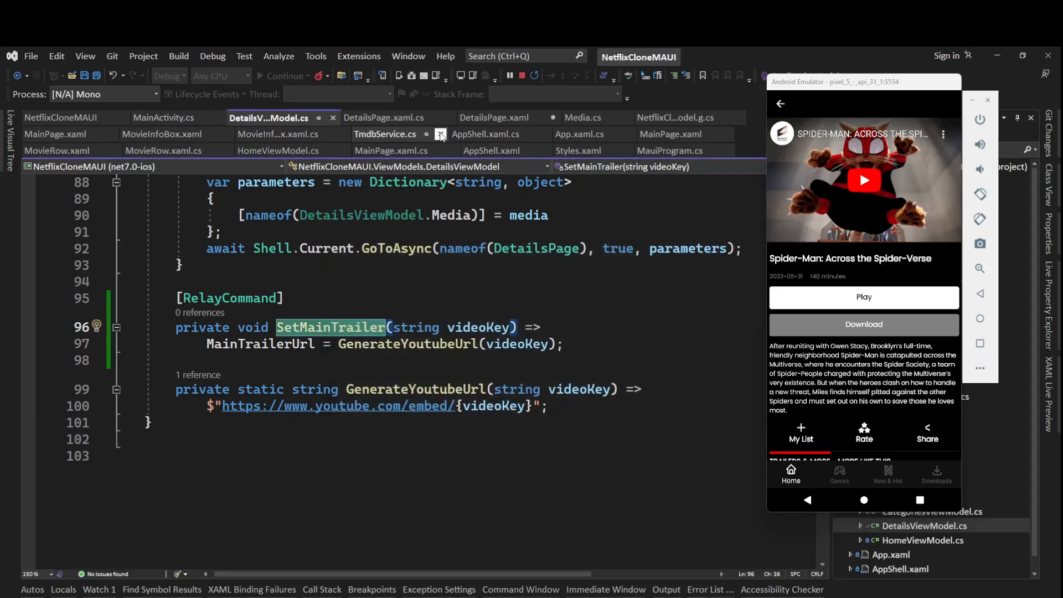
{"action": "left_click", "coordinate": [494, 117]}
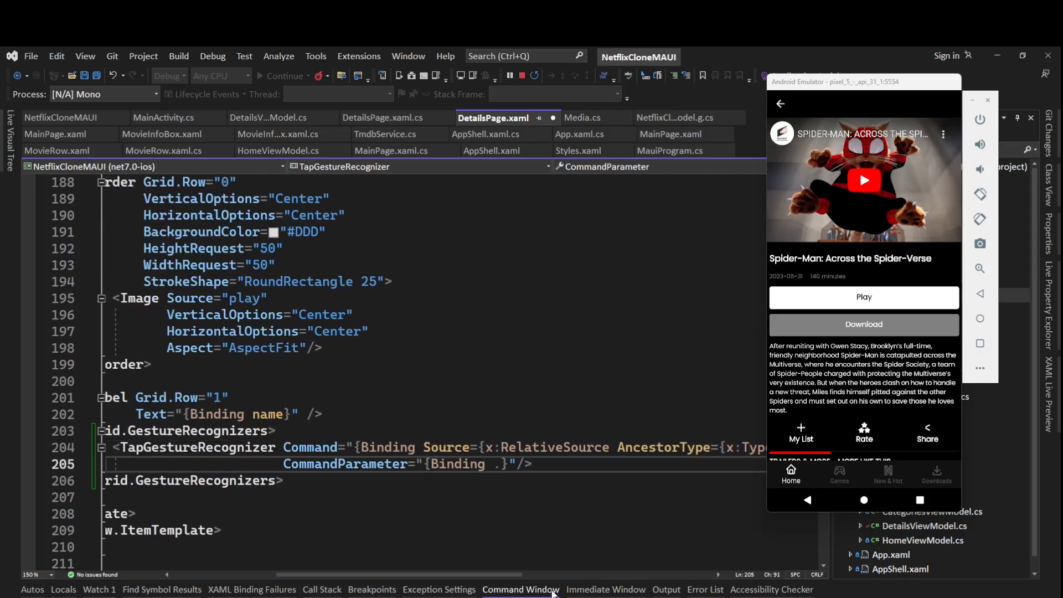
{"action": "type", "text": "key"}
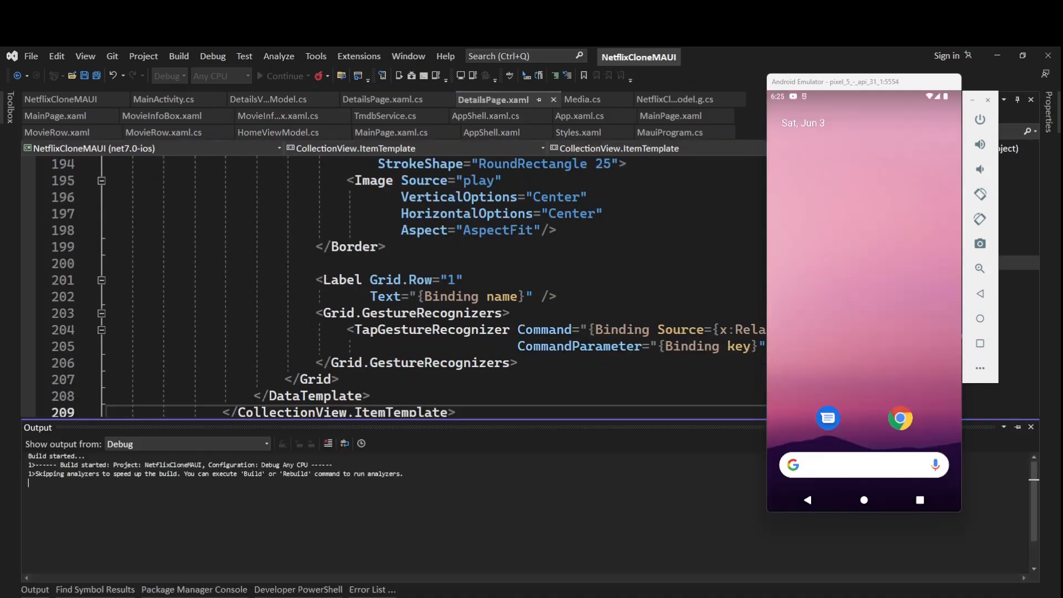
- Open Shazam! Fury of the Gods details, tap the Tease trailer and play it
{"action": "left_click", "coordinate": [284, 75]}
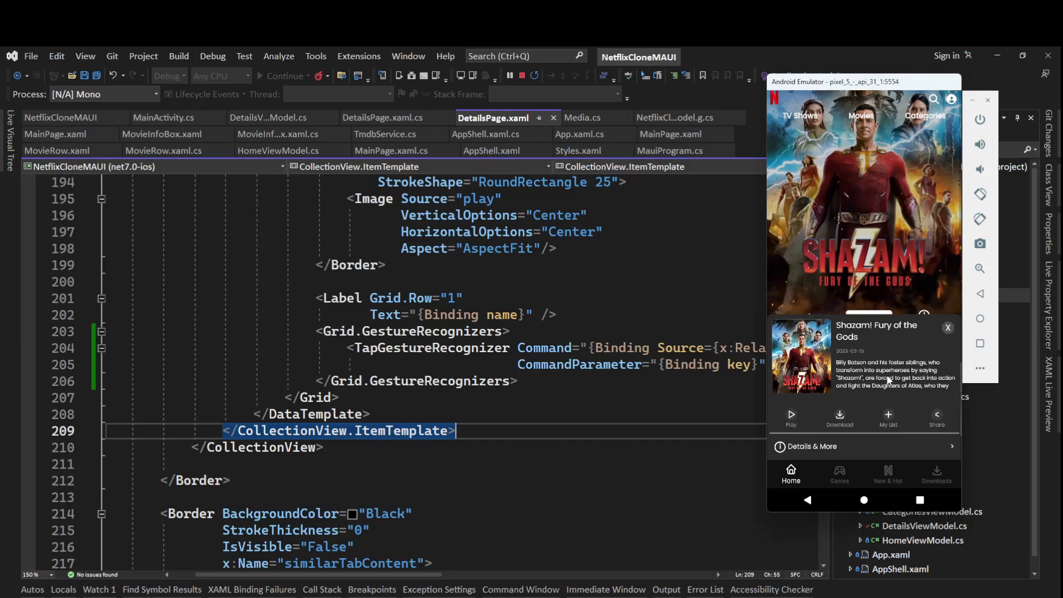
{"action": "left_click", "coordinate": [809, 446]}
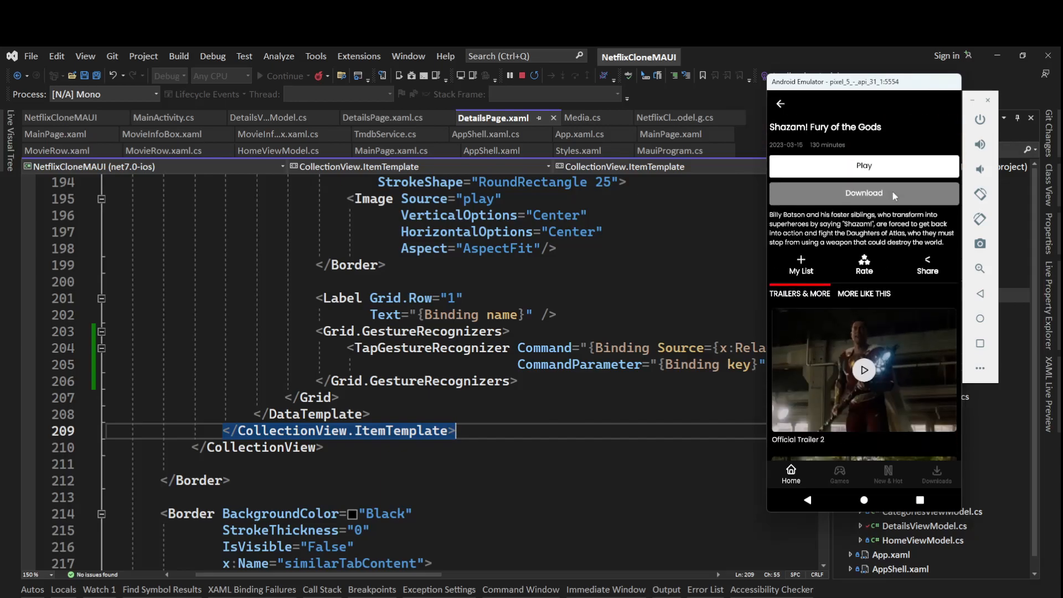
{"action": "scroll", "scroll_direction": "down", "scroll_amount": 3}
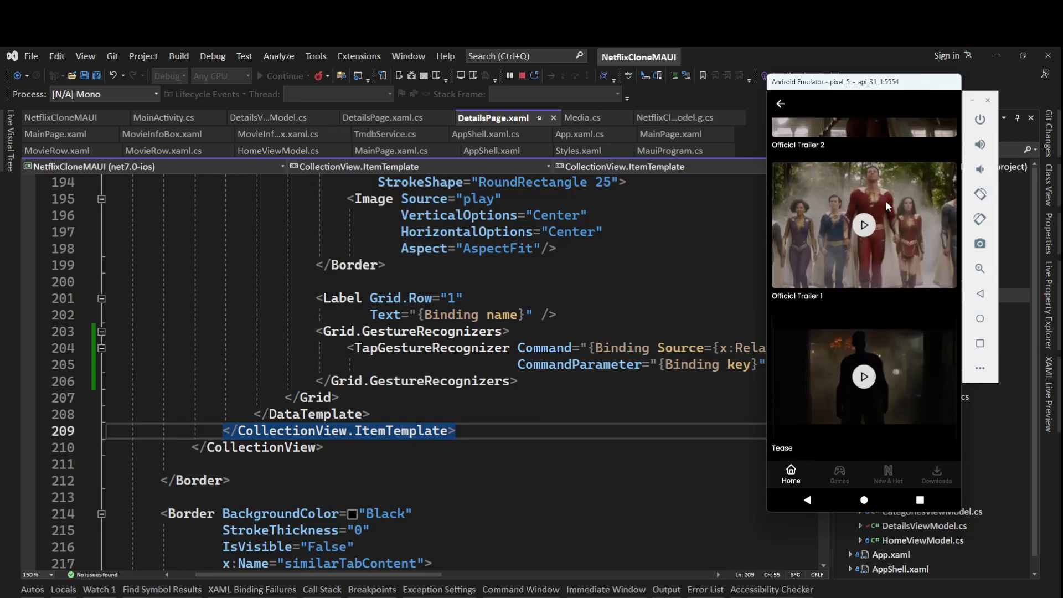
{"action": "scroll", "scroll_direction": "down", "scroll_amount": 3}
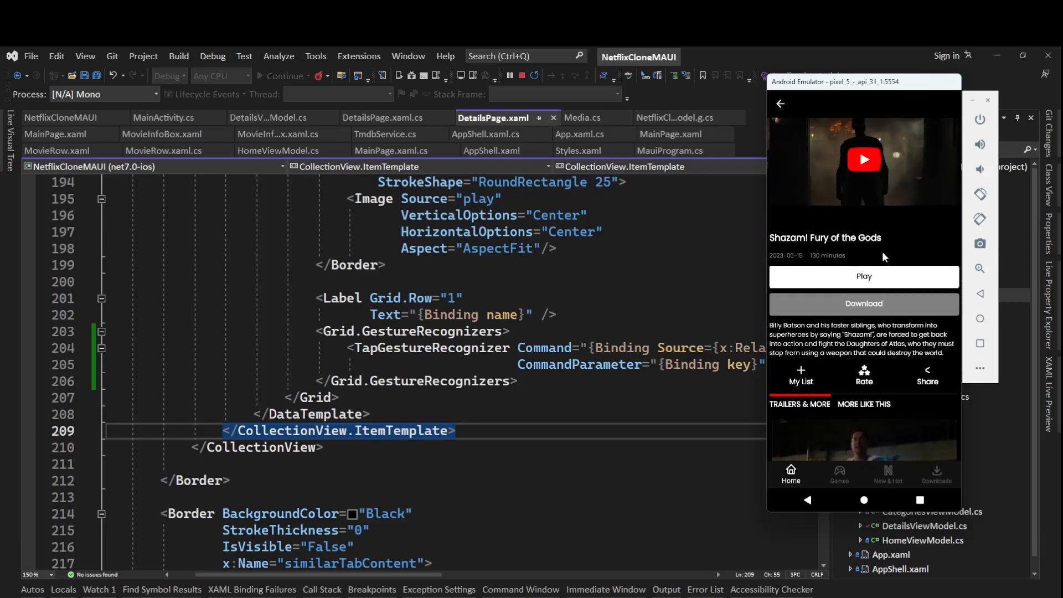
{"action": "left_click", "coordinate": [864, 160]}
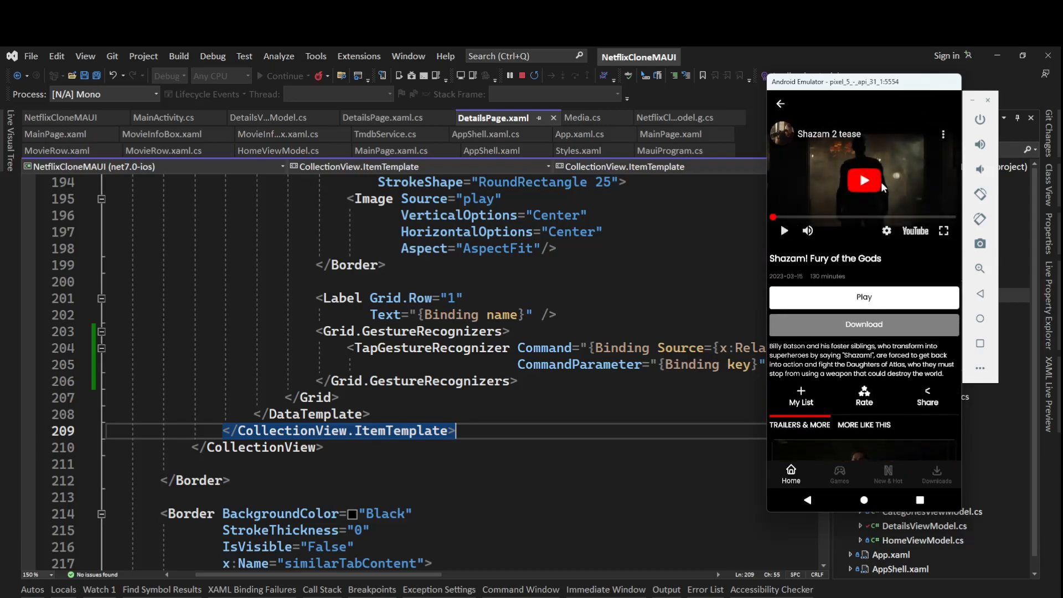
{"action": "left_click", "coordinate": [784, 231]}
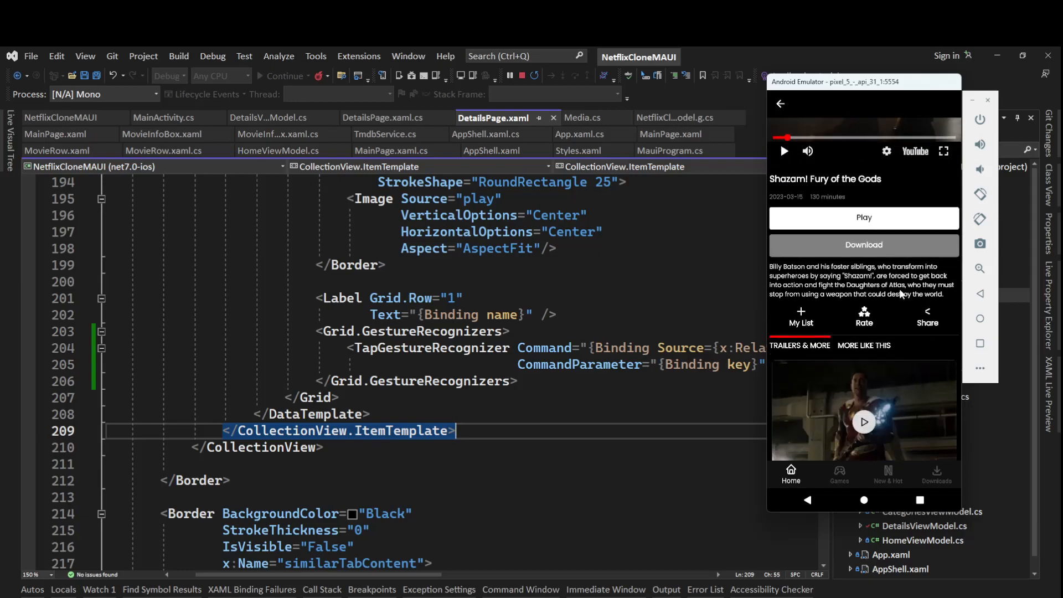
{"action": "scroll", "scroll_direction": "down", "scroll_amount": 3}
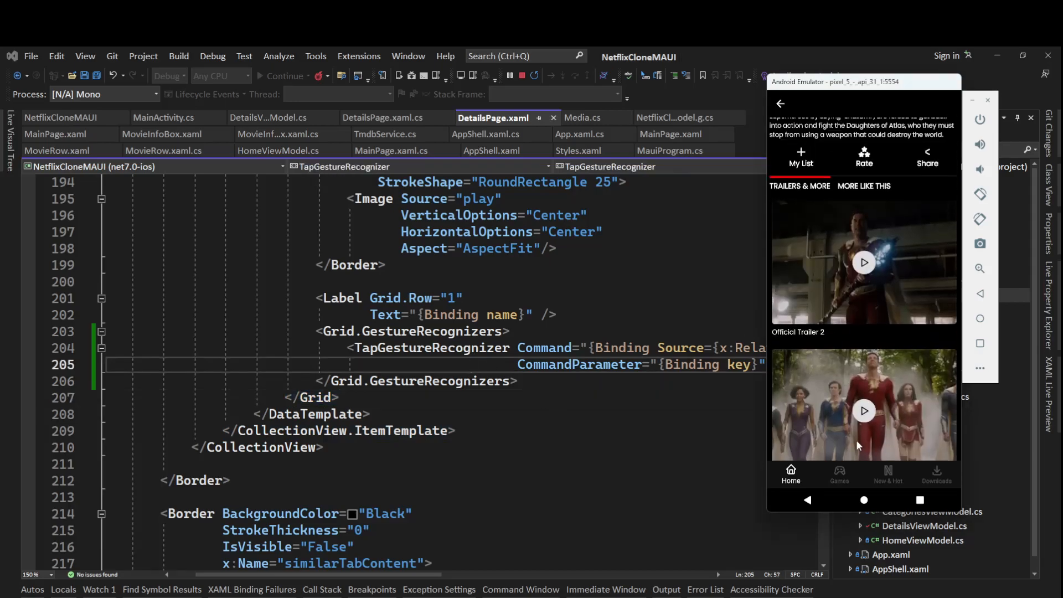
{"action": "left_click", "coordinate": [864, 263]}
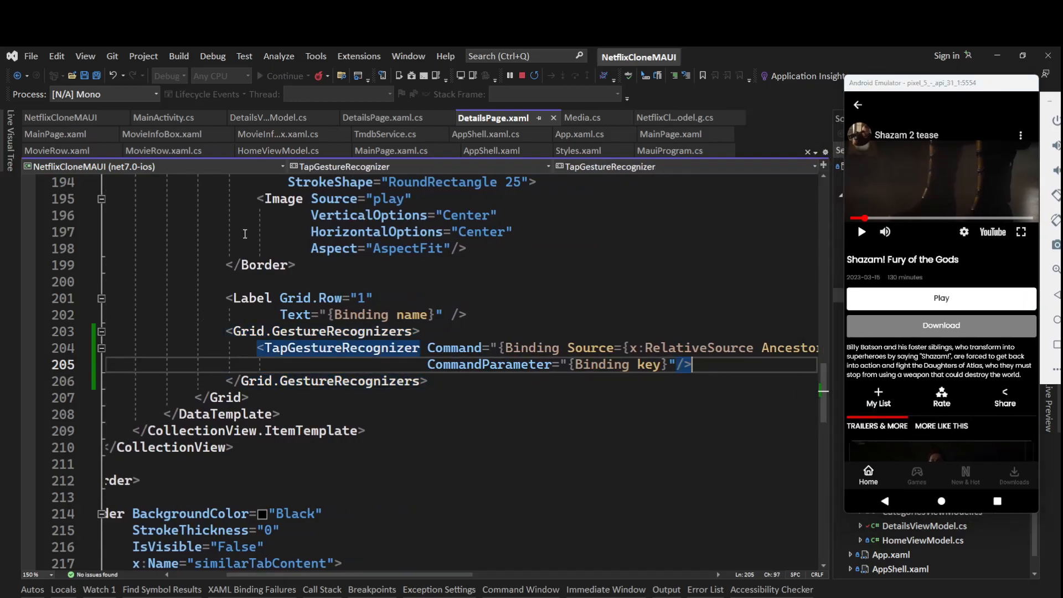
- Check DetailsPage.xaml.cs, then give the DetailsPage.xaml ScrollView x:Name="pageScrollView"
{"action": "left_click", "coordinate": [383, 117]}
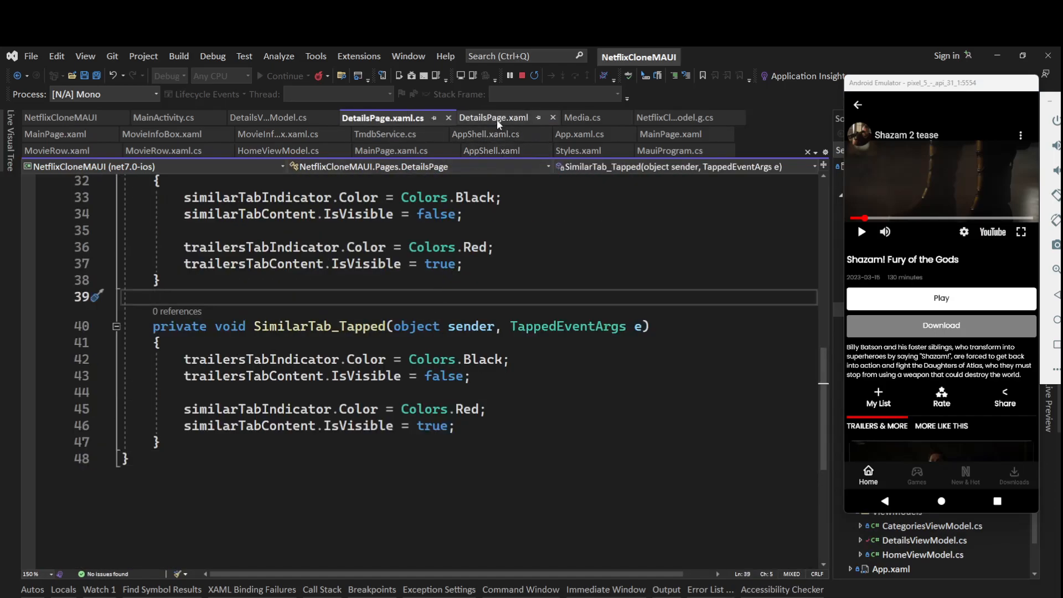
{"action": "mouse_move", "coordinate": [493, 118]}
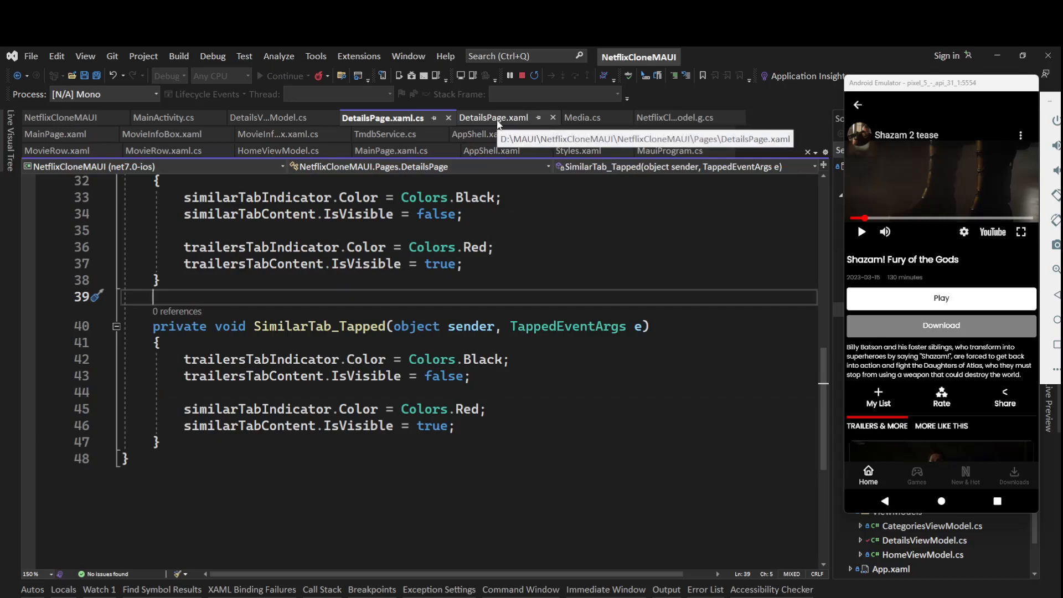
{"action": "left_click", "coordinate": [493, 117]}
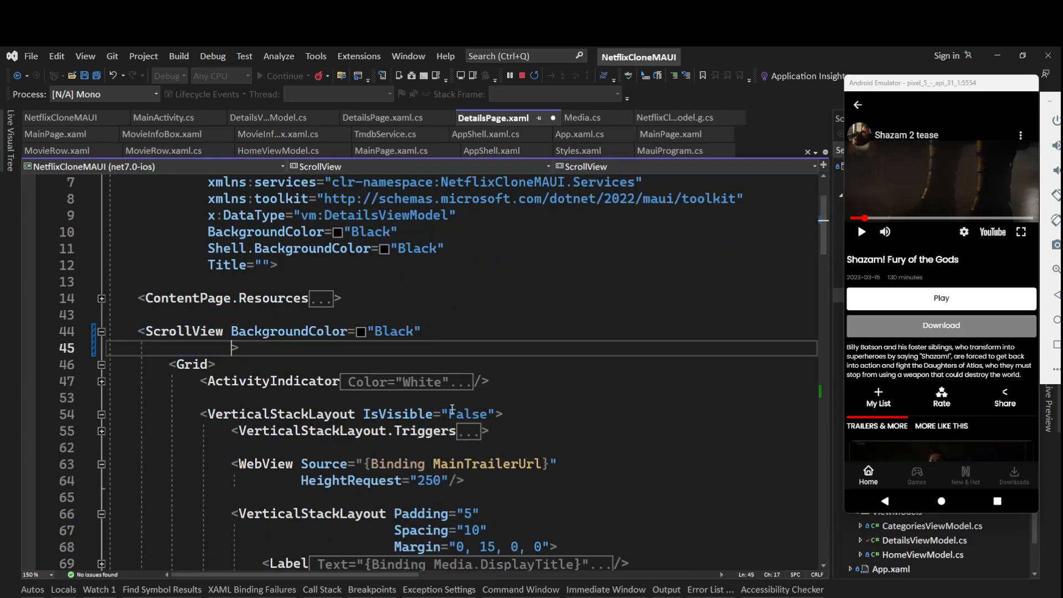
{"action": "type", "text": "x:na"}
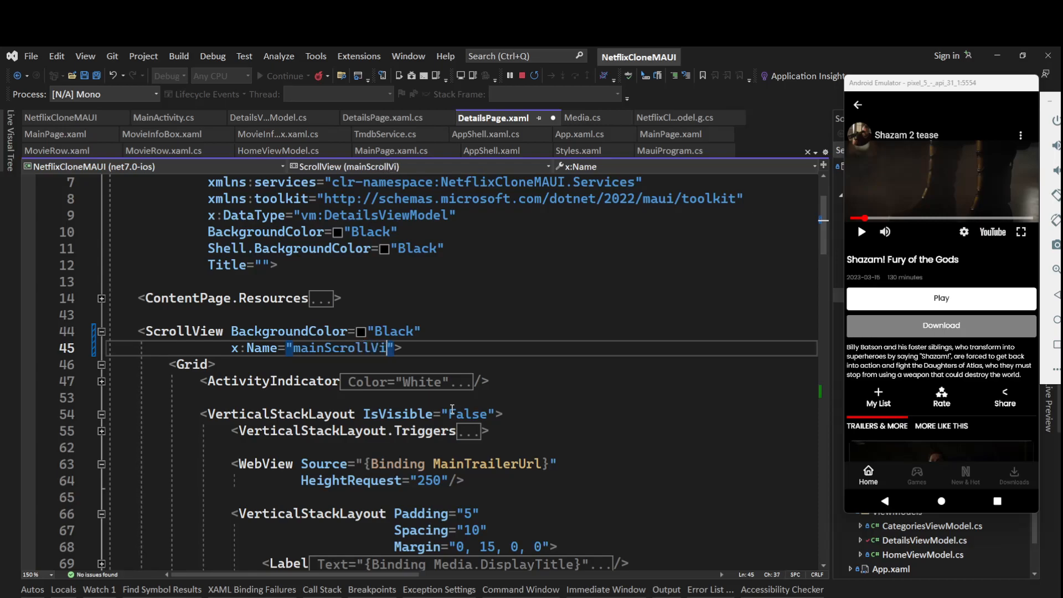
{"action": "type", "text": "ew"}
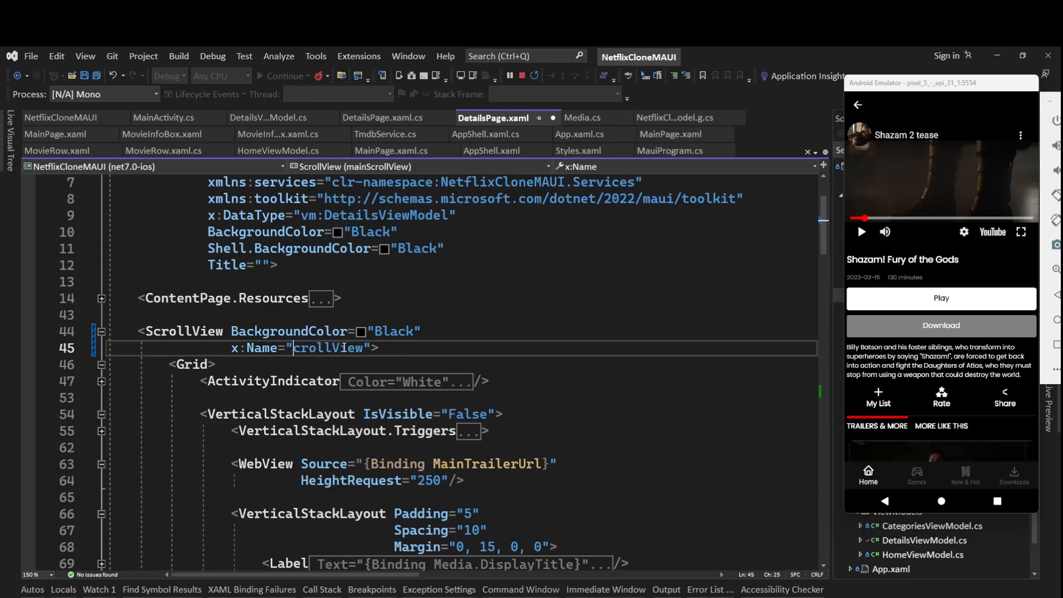
{"action": "type", "text": "pageS"}
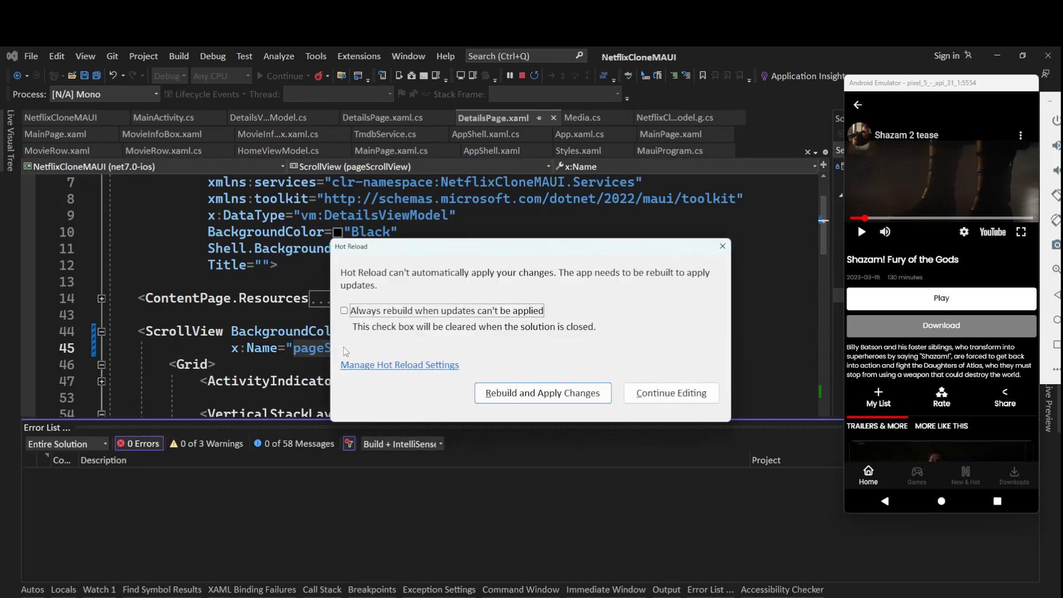
- Keep editing and add a Tapped handler, TapGestureRecognizer_Tapped, to the trailer tap gesture
{"action": "left_click", "coordinate": [670, 392]}
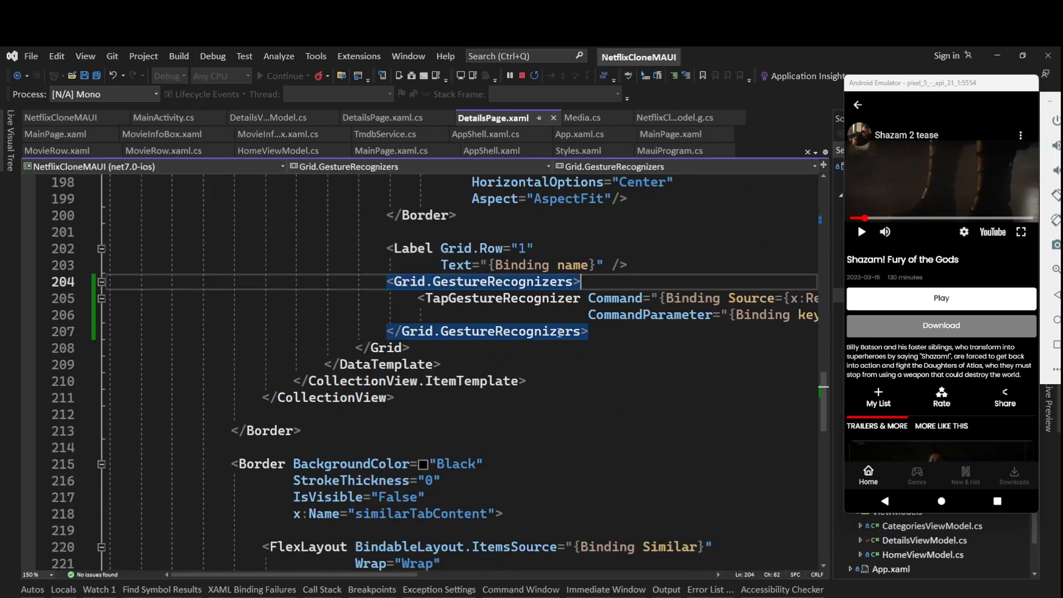
{"action": "left_click", "coordinate": [501, 298]}
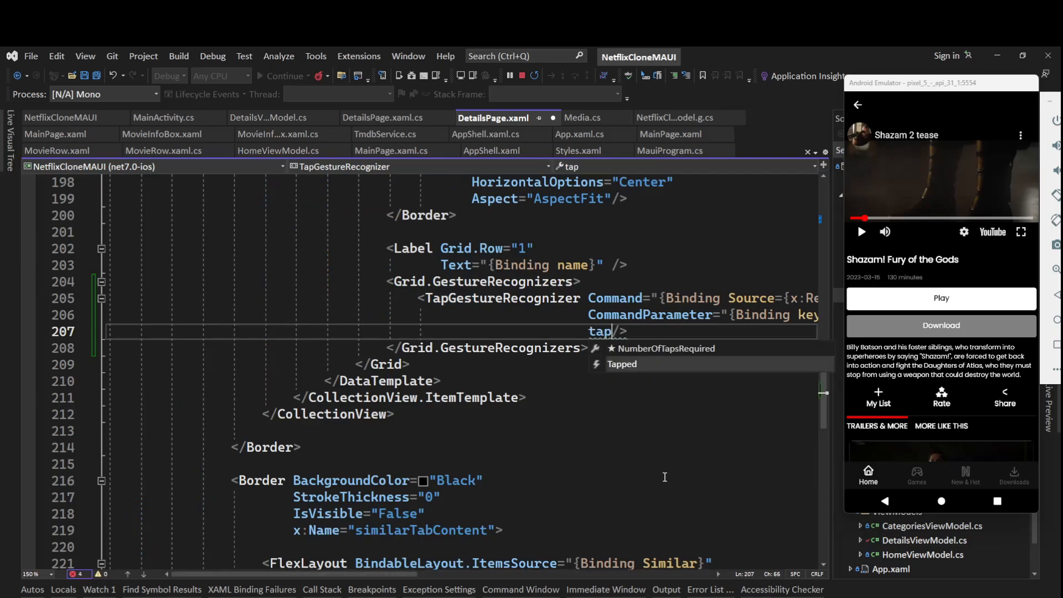
{"action": "type", "text": "Tapped"}
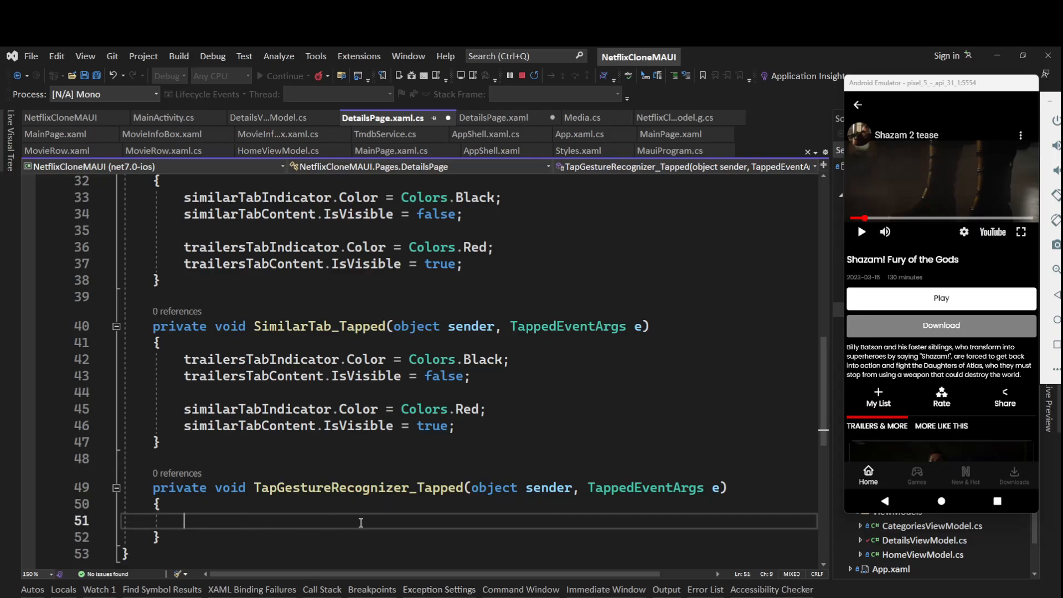
{"action": "mouse_move", "coordinate": [979, 209]}
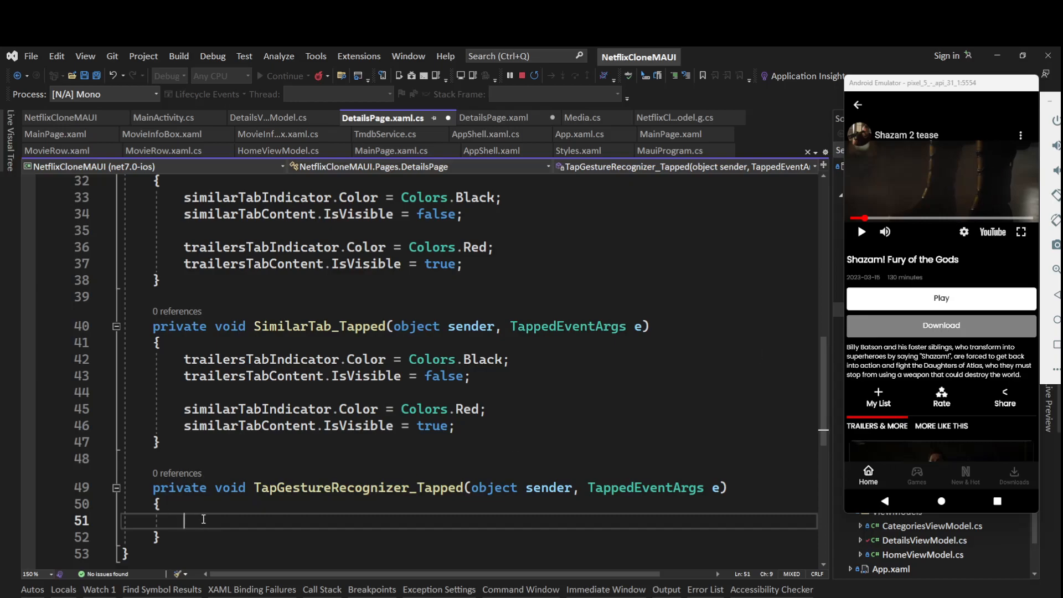
- Call pageScrollView.ScrollToAsync(0, 0, animated: true) in the tap handler
{"action": "type", "text": "pageScrollView"}
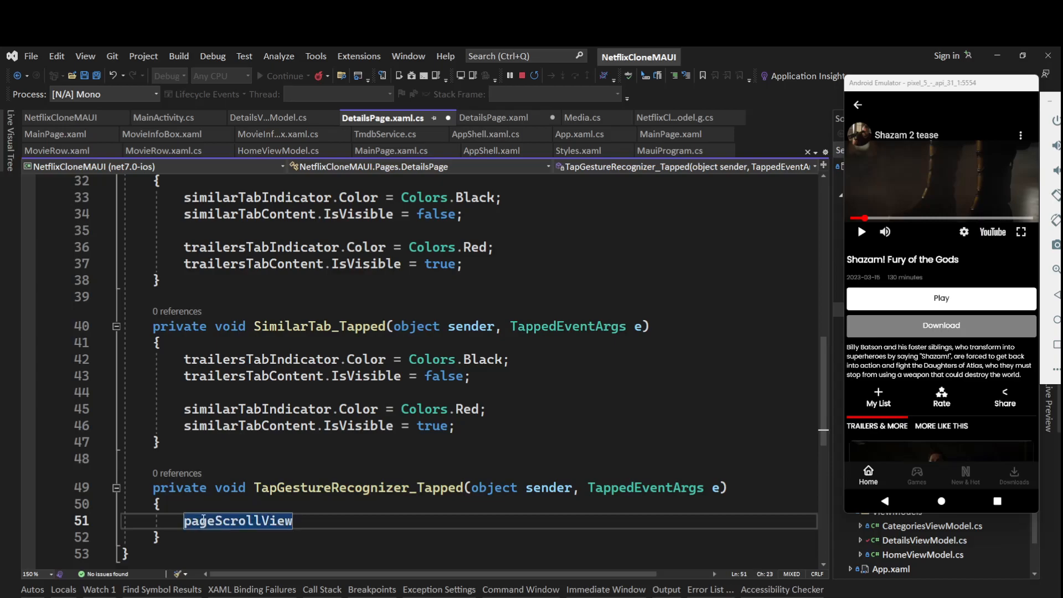
{"action": "type", "text": ".scr"}
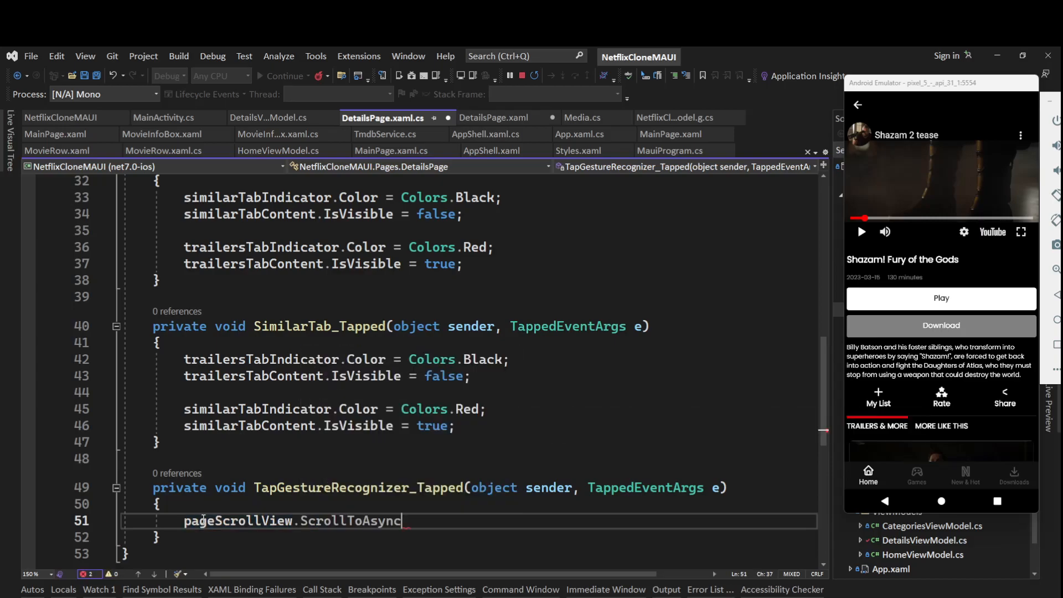
{"action": "type", "text": "("}
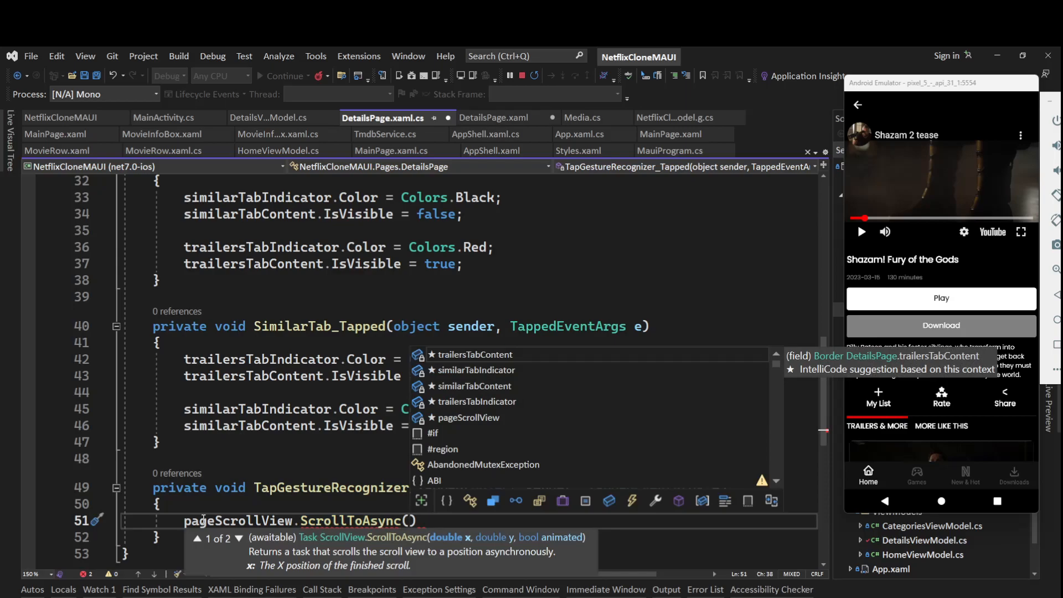
{"action": "type", "text": "0,"}
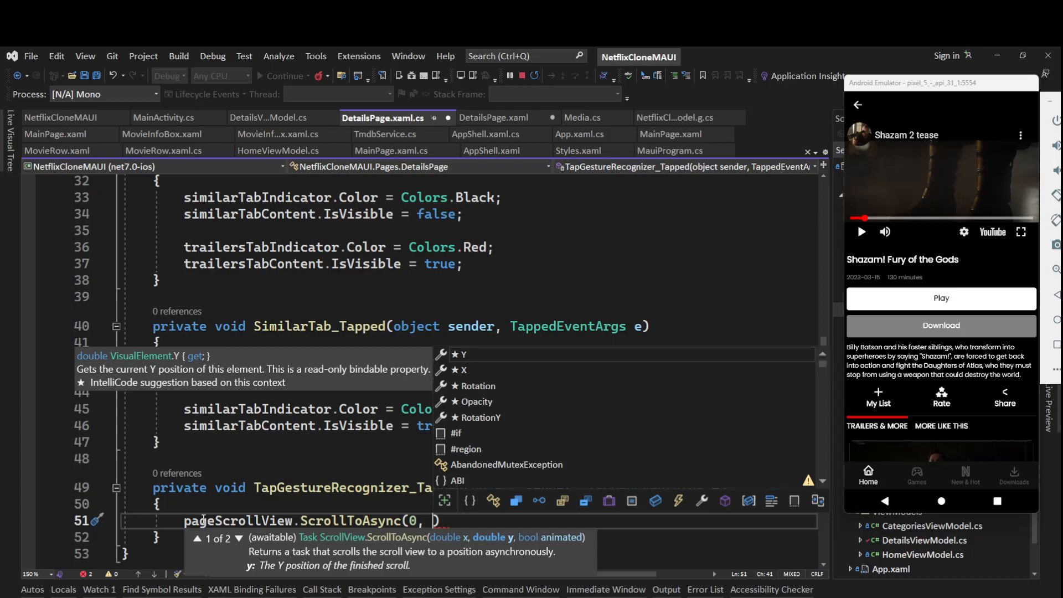
{"action": "type", "text": "0"}
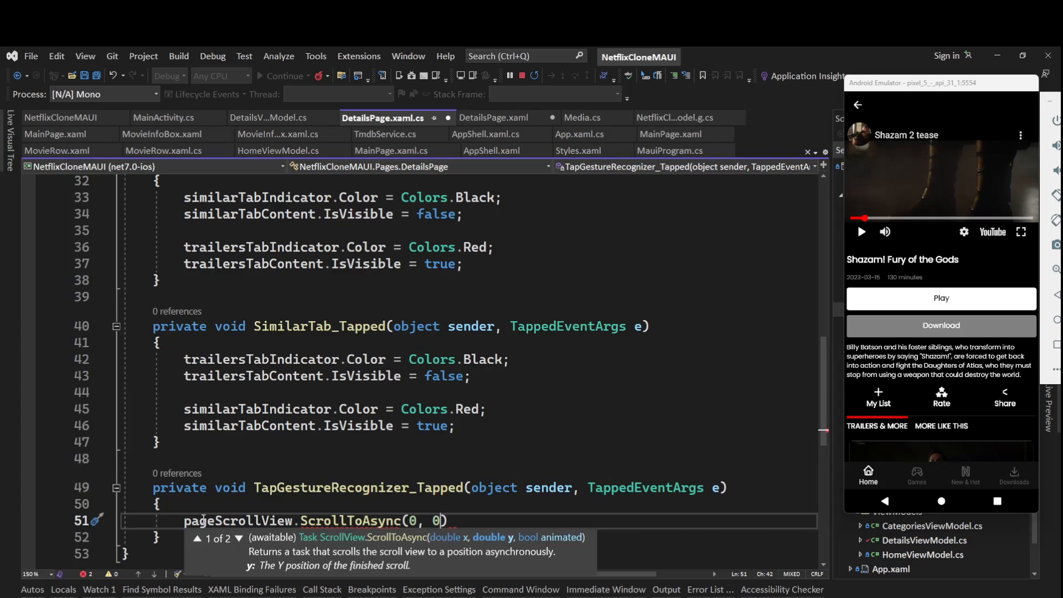
{"action": "mouse_move", "coordinate": [964, 187]}
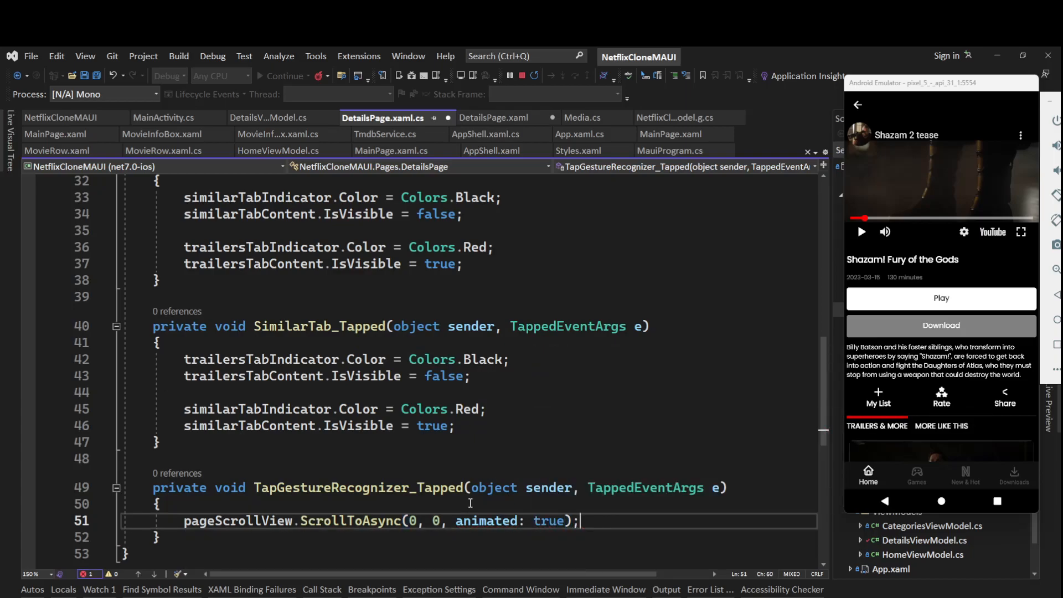
- Await the scroll call and mark TapGestureRecognizer_Tapped as async
{"action": "double_click", "coordinate": [238, 519]}
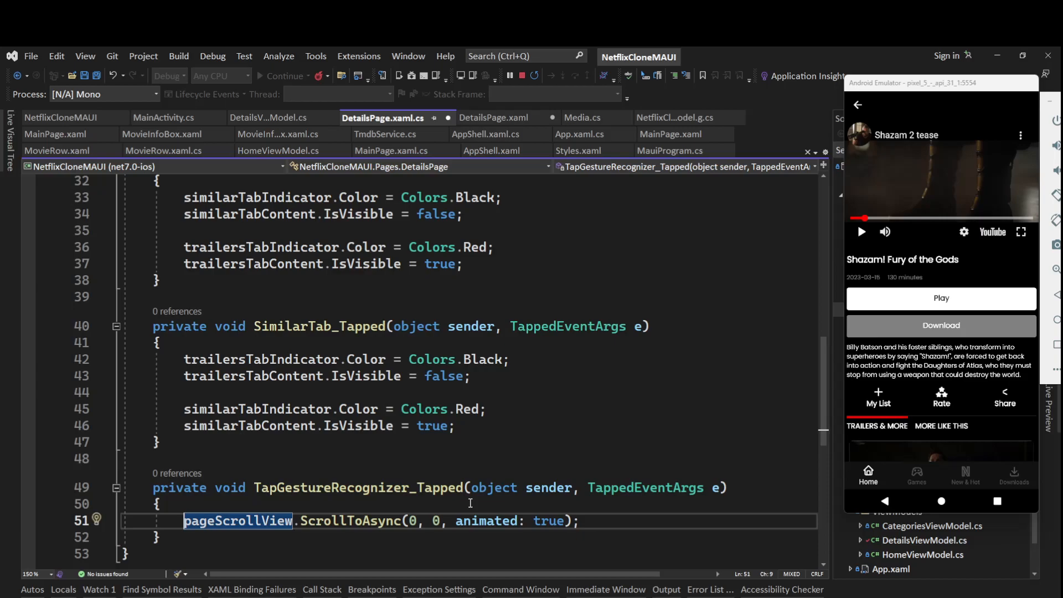
{"action": "type", "text": "await"}
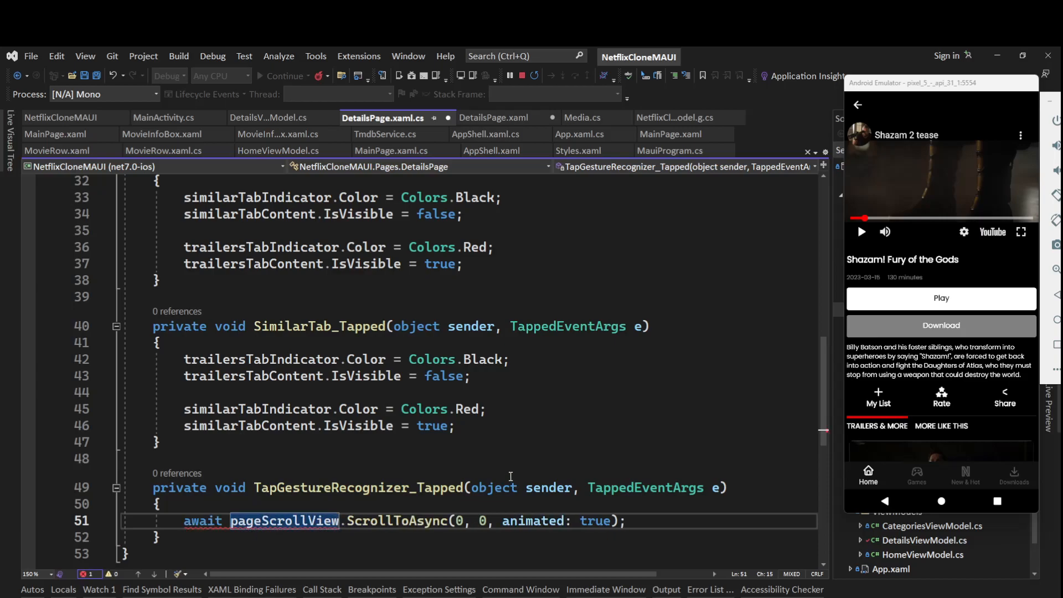
{"action": "left_click", "coordinate": [214, 487]}
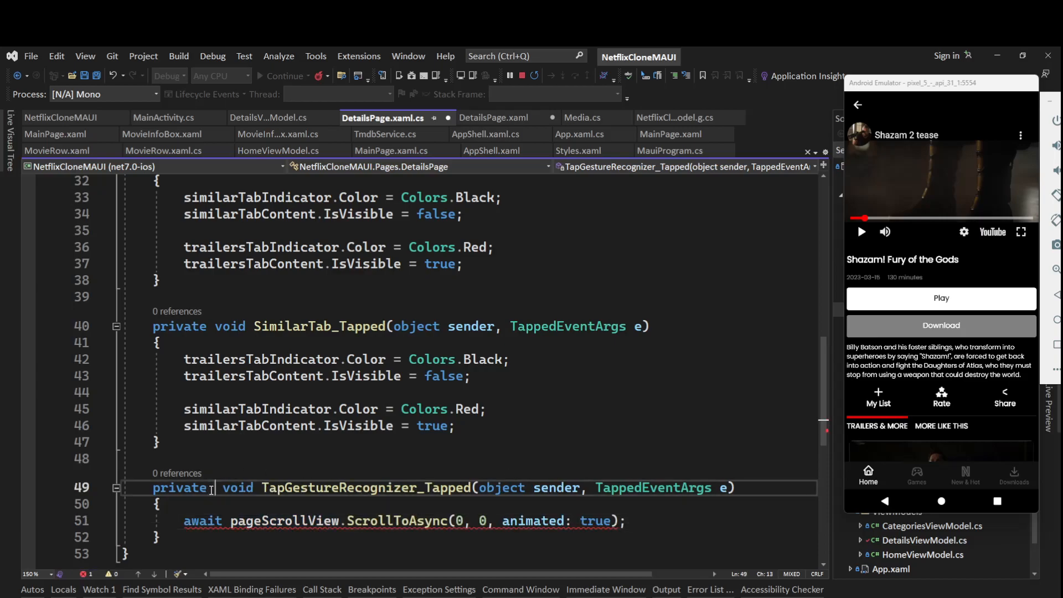
{"action": "type", "text": "async"}
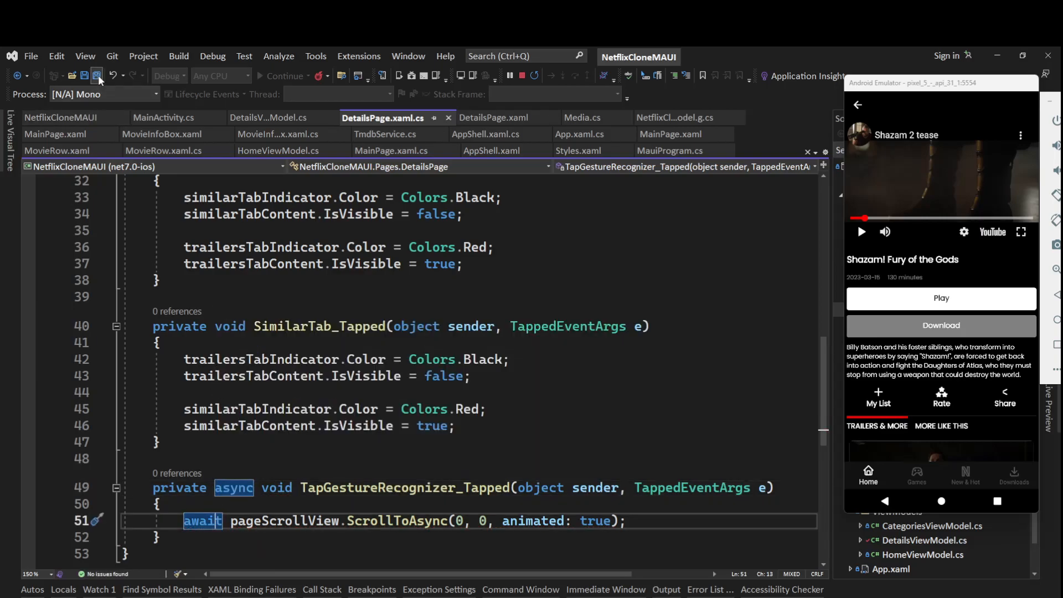
- Save the async scroll handler and use Rebuild and Apply Changes to update the emulator app
{"action": "left_click", "coordinate": [96, 75]}
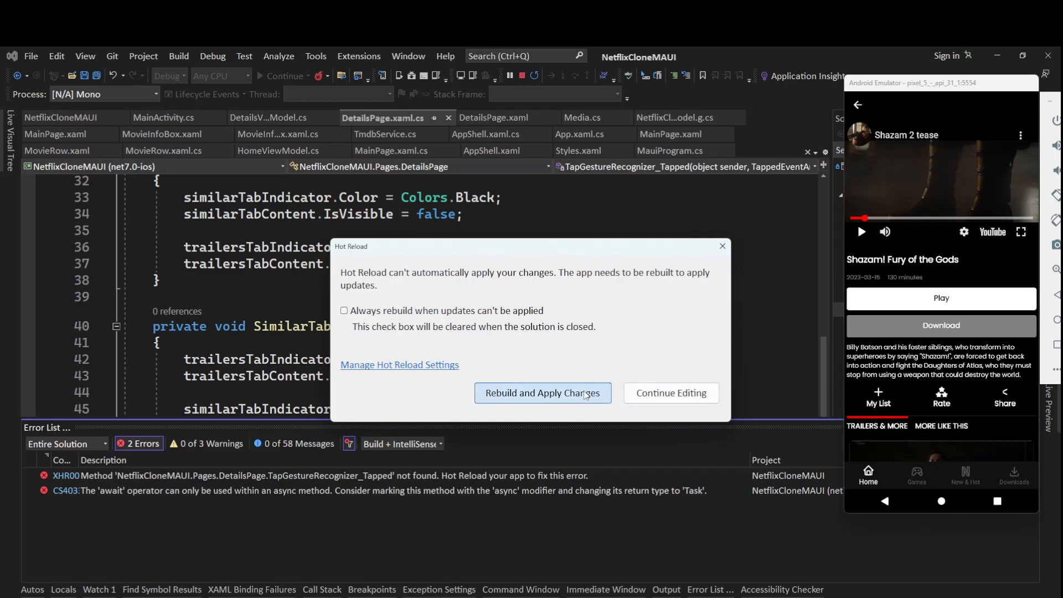
{"action": "left_click", "coordinate": [543, 393]}
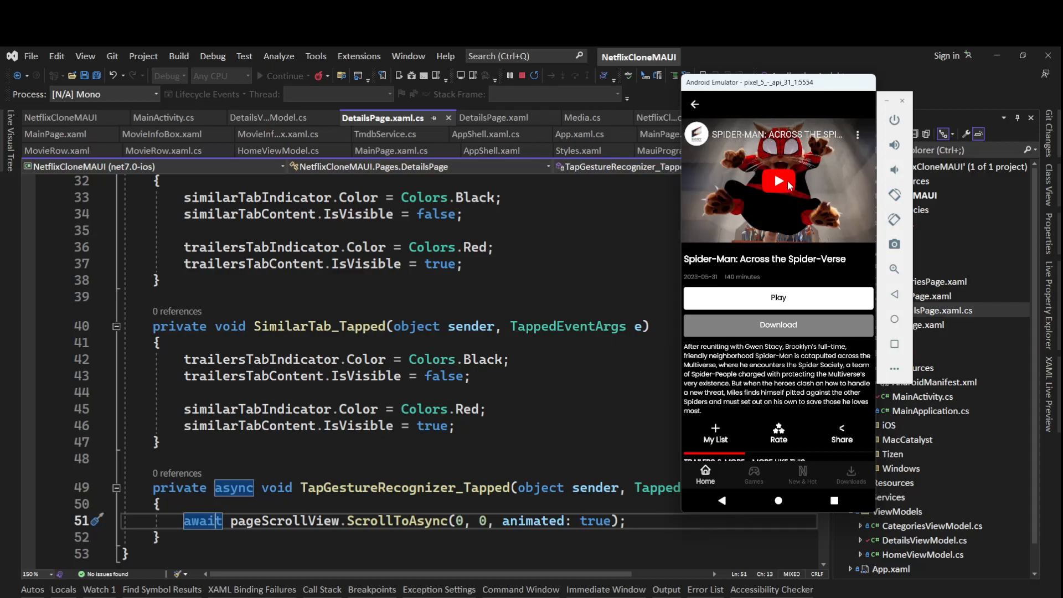
- Scroll to Trailers & More, tap a trailer thumbnail, and start it playing
{"action": "left_click", "coordinate": [777, 180]}
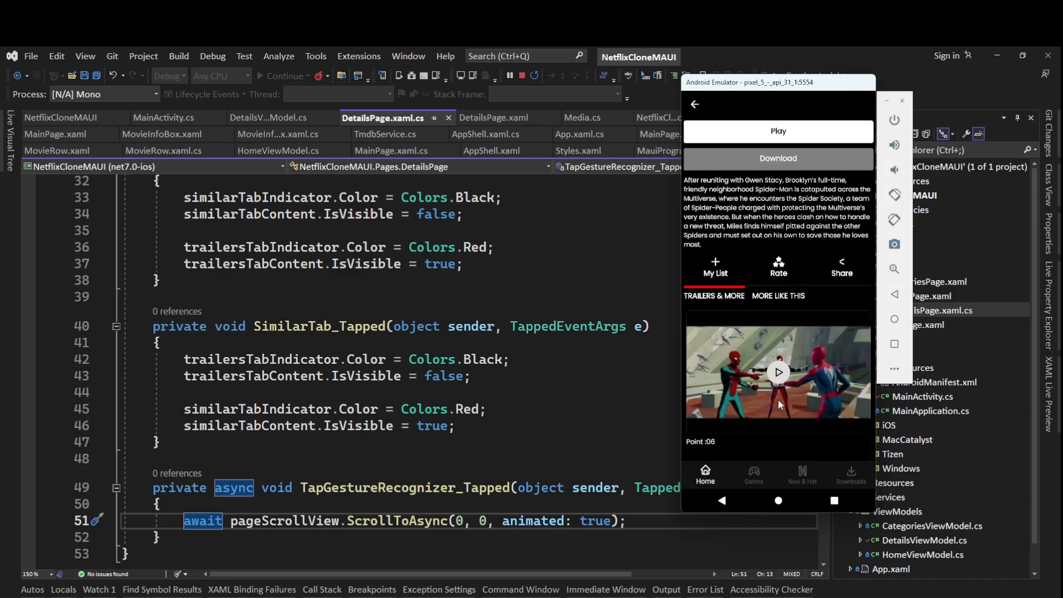
{"action": "scroll", "scroll_direction": "down", "scroll_amount": 3}
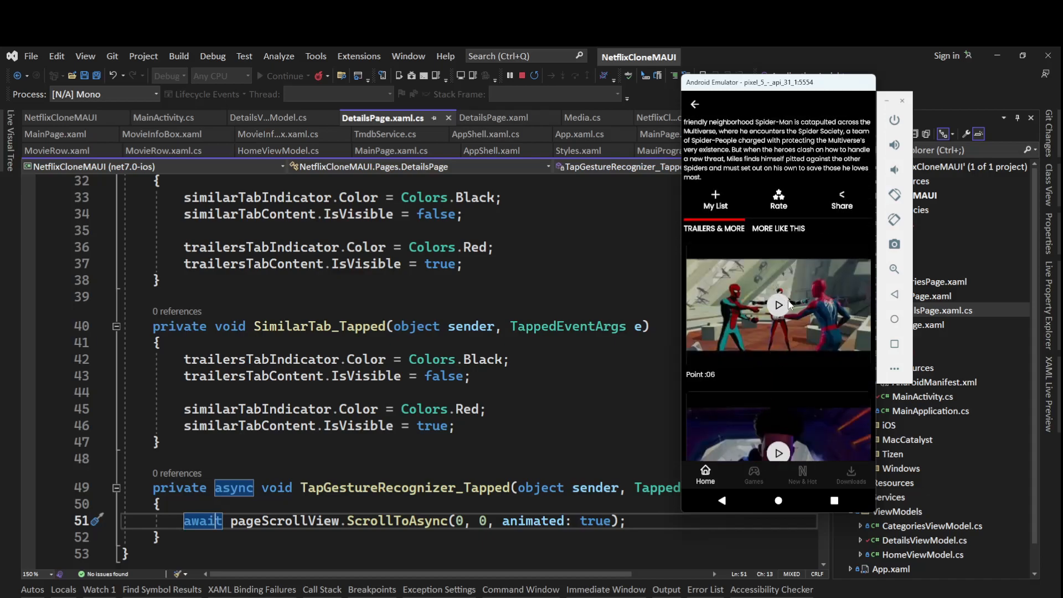
{"action": "left_click", "coordinate": [778, 304]}
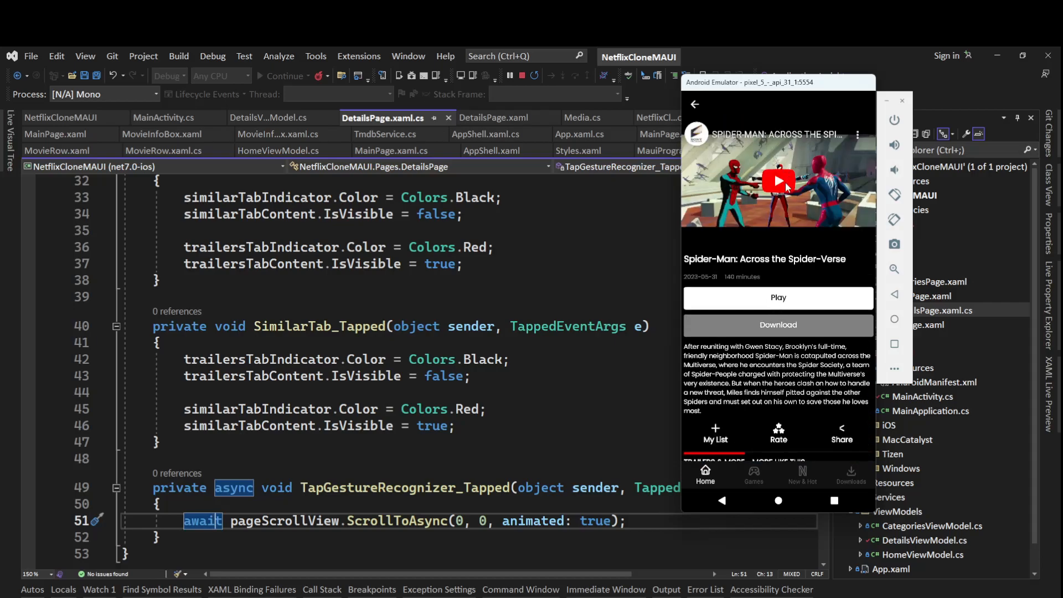
{"action": "left_click", "coordinate": [778, 181]}
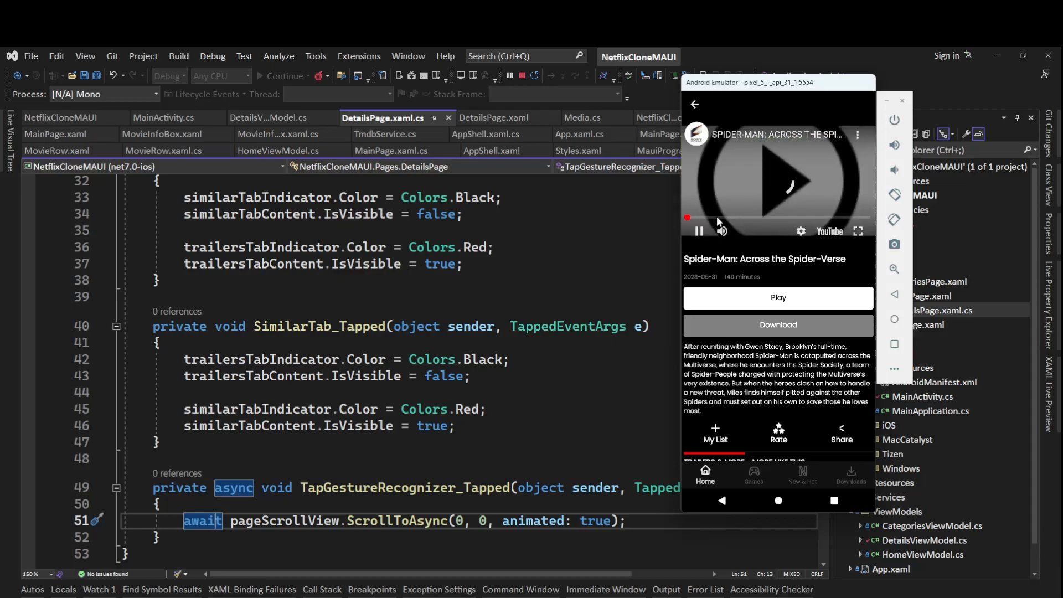
{"action": "left_click", "coordinate": [777, 181]}
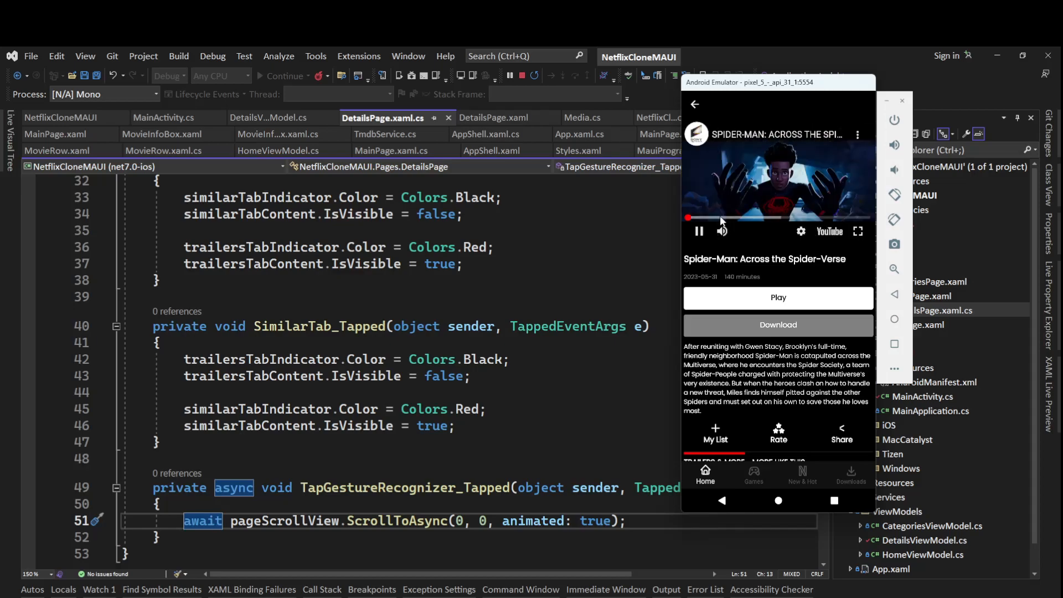
{"action": "left_click", "coordinate": [699, 230]}
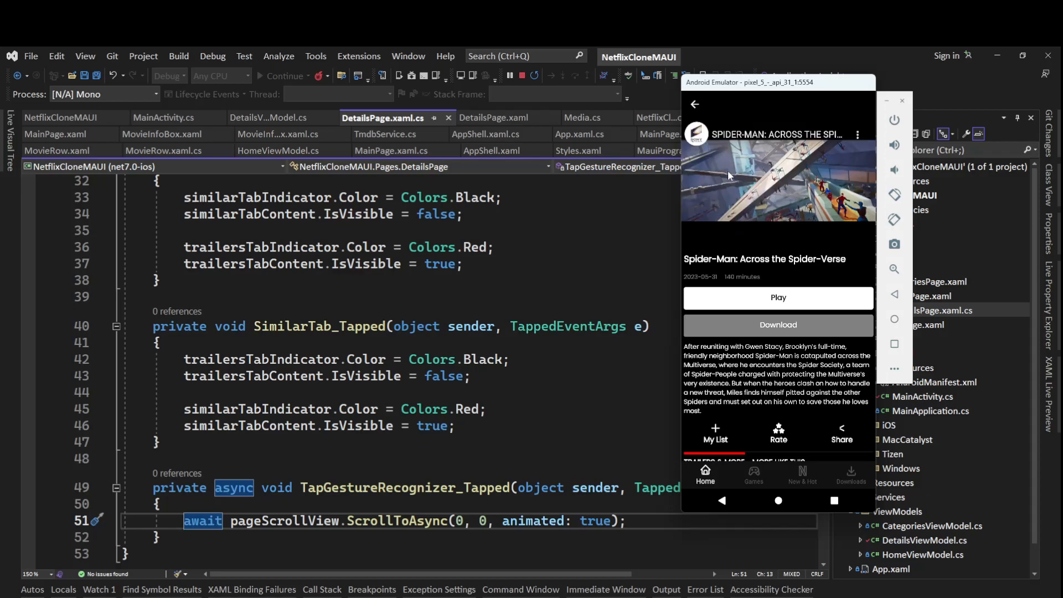
- Scroll down again and play another trailer, confirming the page returns to the top
{"action": "scroll", "scroll_direction": "down", "scroll_amount": 3}
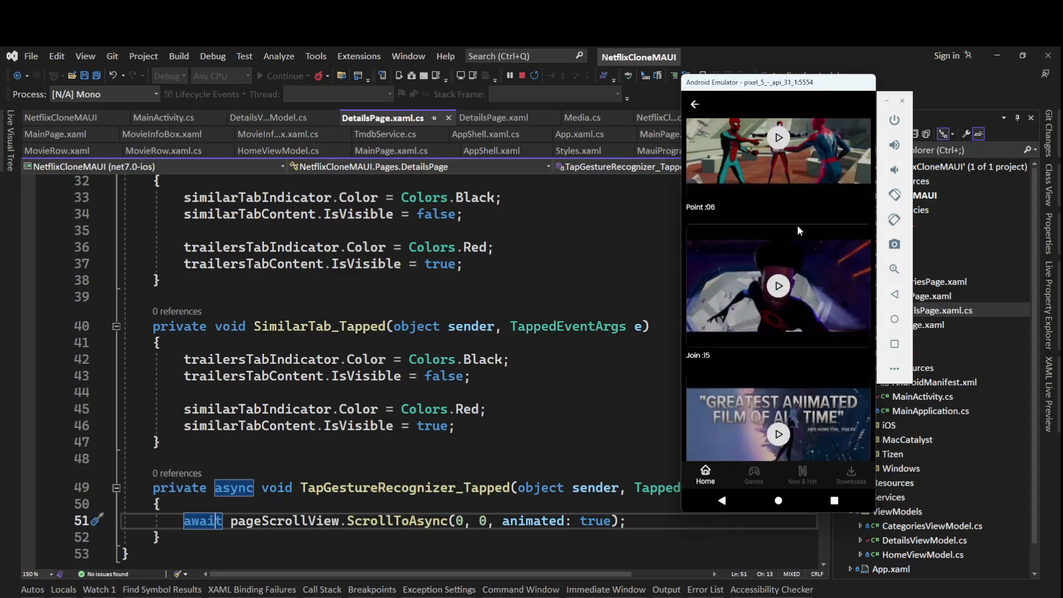
{"action": "scroll", "scroll_direction": "down", "scroll_amount": 3}
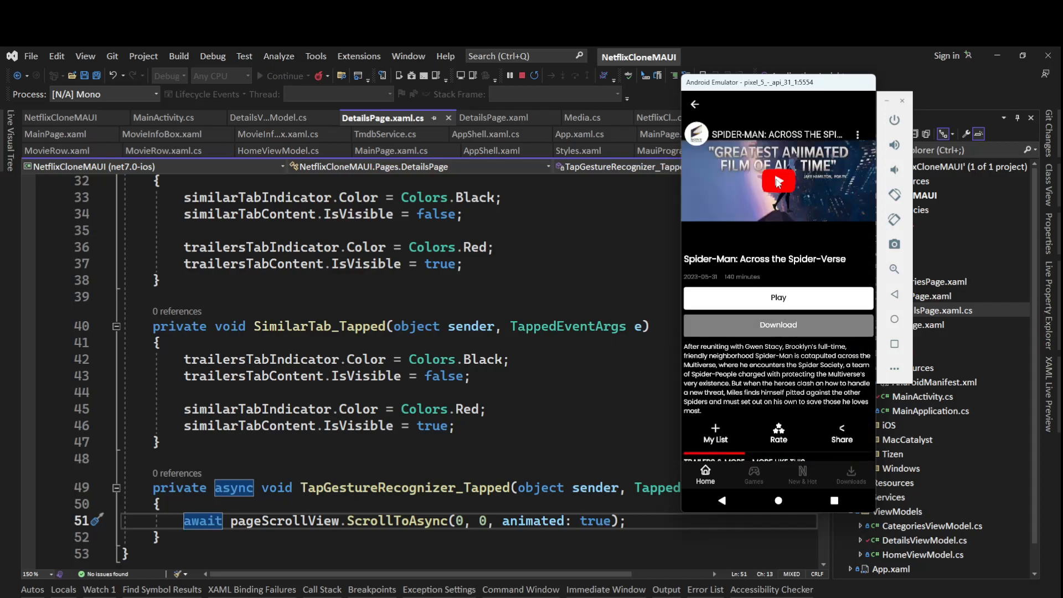
{"action": "left_click", "coordinate": [777, 181]}
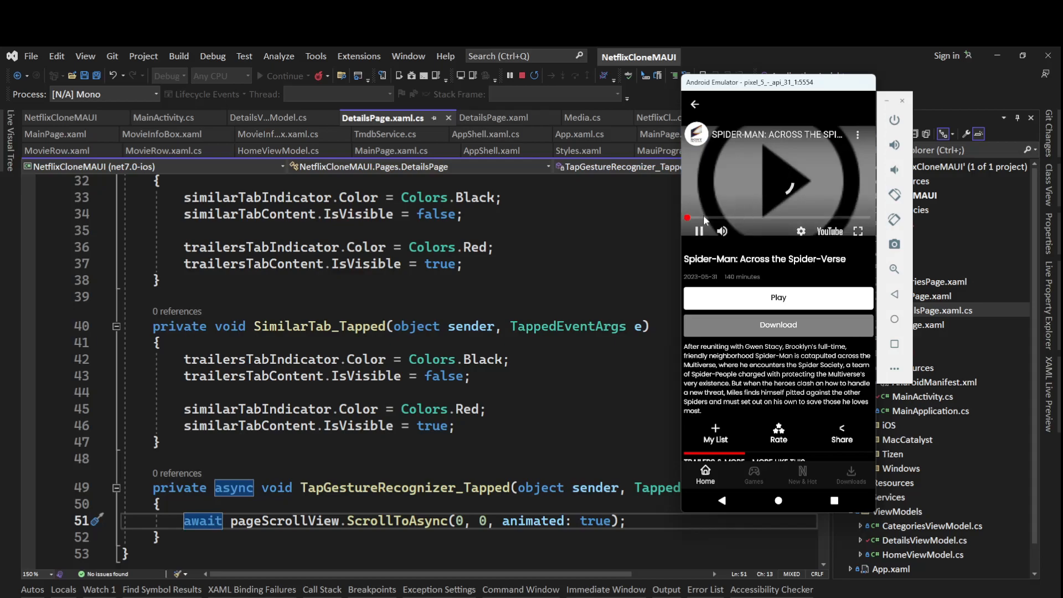
{"action": "left_click", "coordinate": [698, 231]}
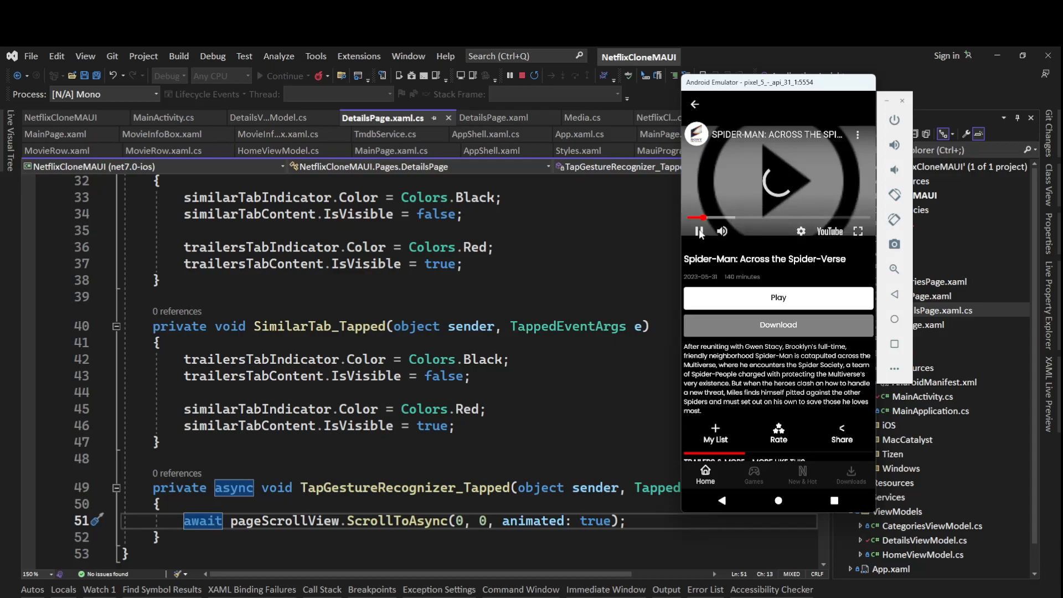
- Drag the Android Emulator window left, beside Solution Explorer
{"action": "left_click_drag", "start_coordinate": [777, 82], "coordinate": [688, 82]}
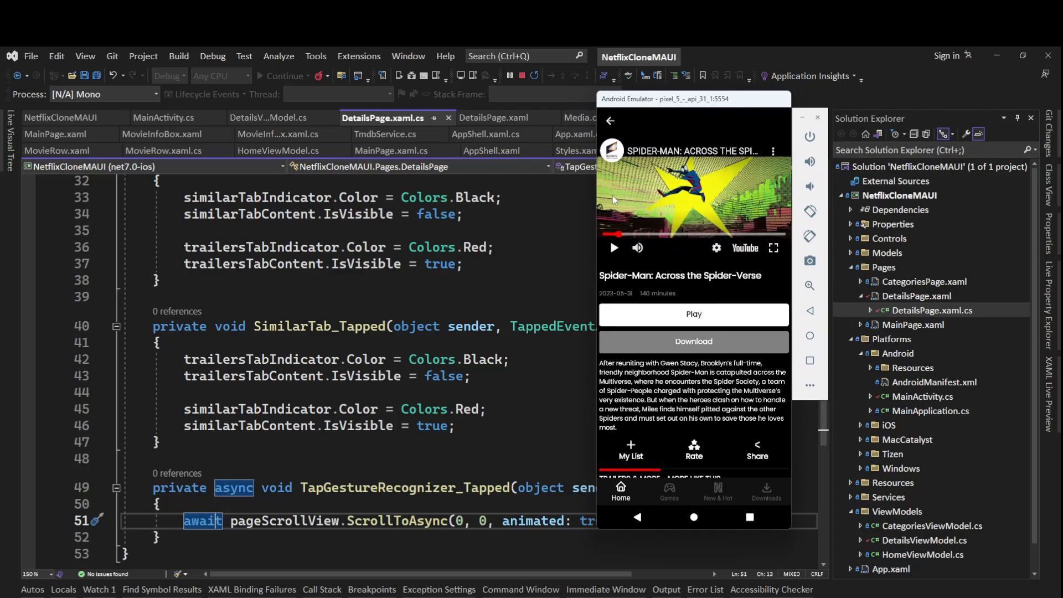
{"action": "left_click_drag", "start_coordinate": [691, 99], "coordinate": [681, 85]}
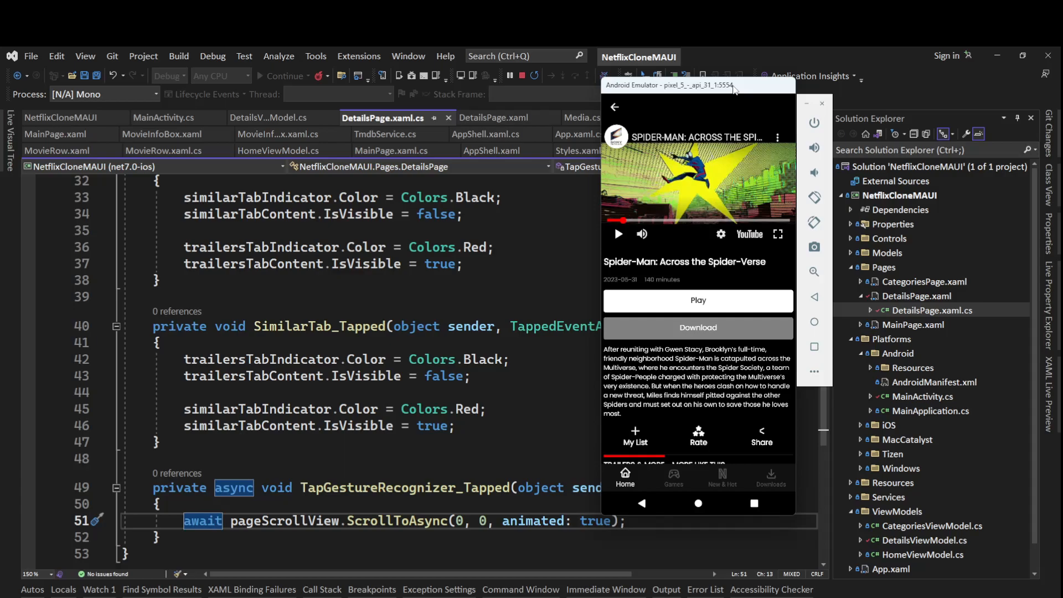
{"action": "mouse_move", "coordinate": [738, 51]}
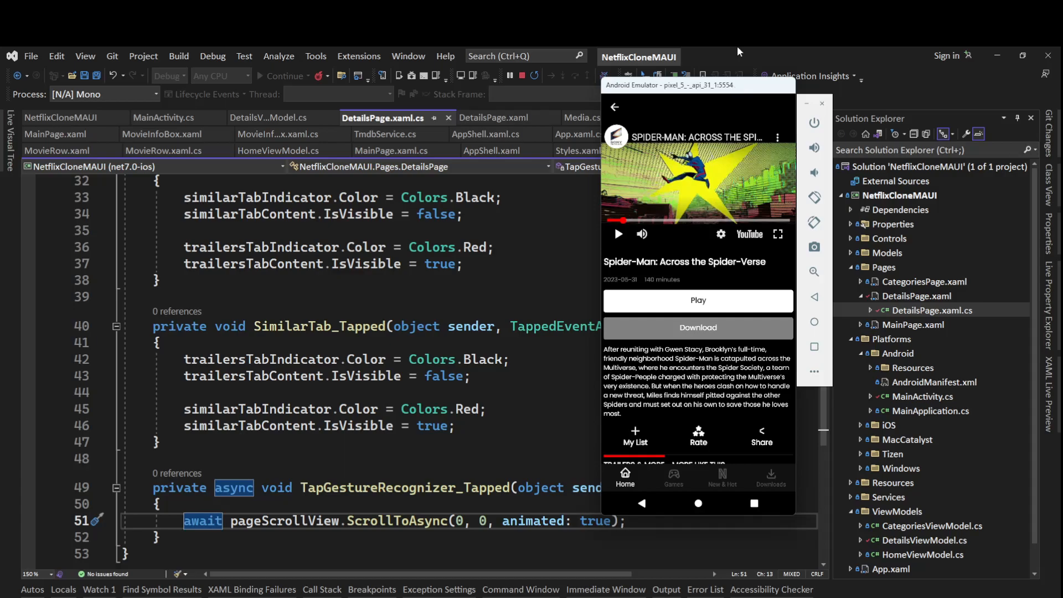